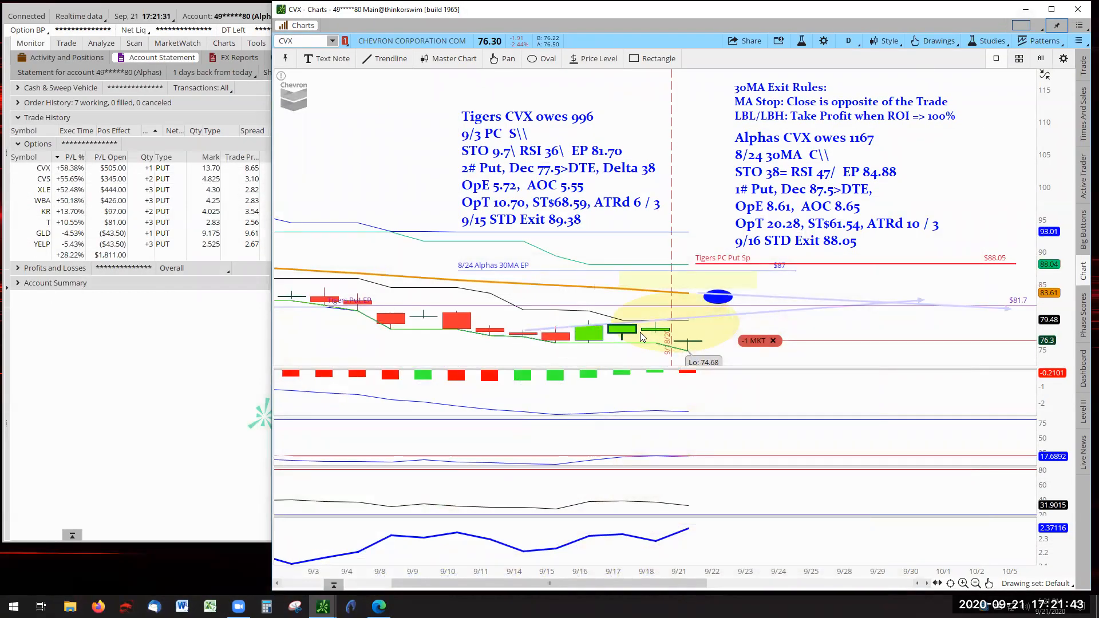
mouse_move(617, 332)
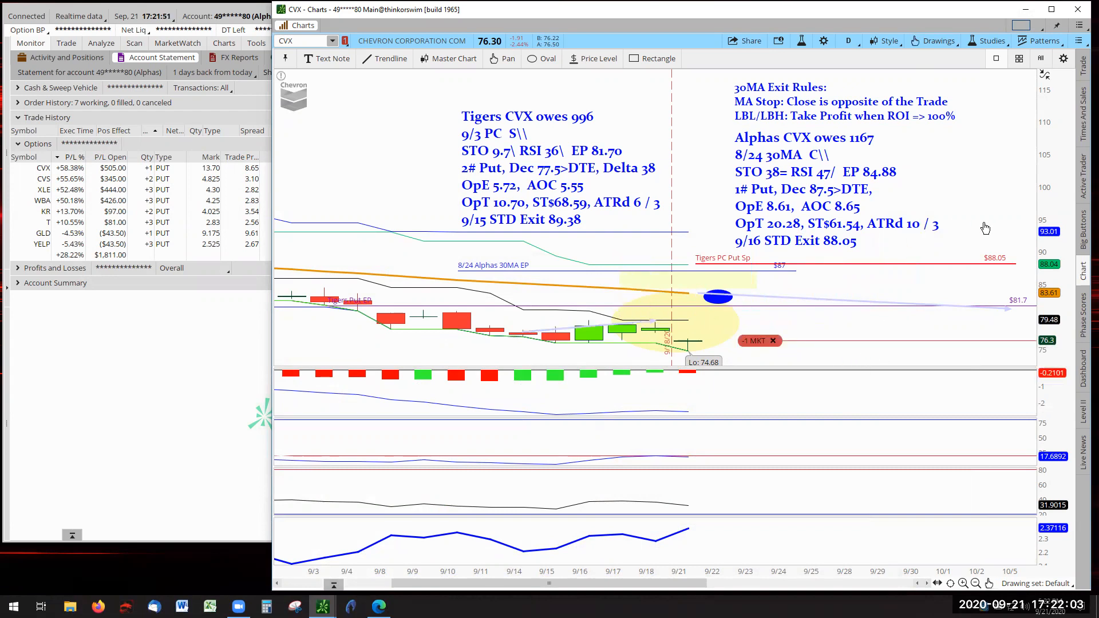
mouse_move(978, 207)
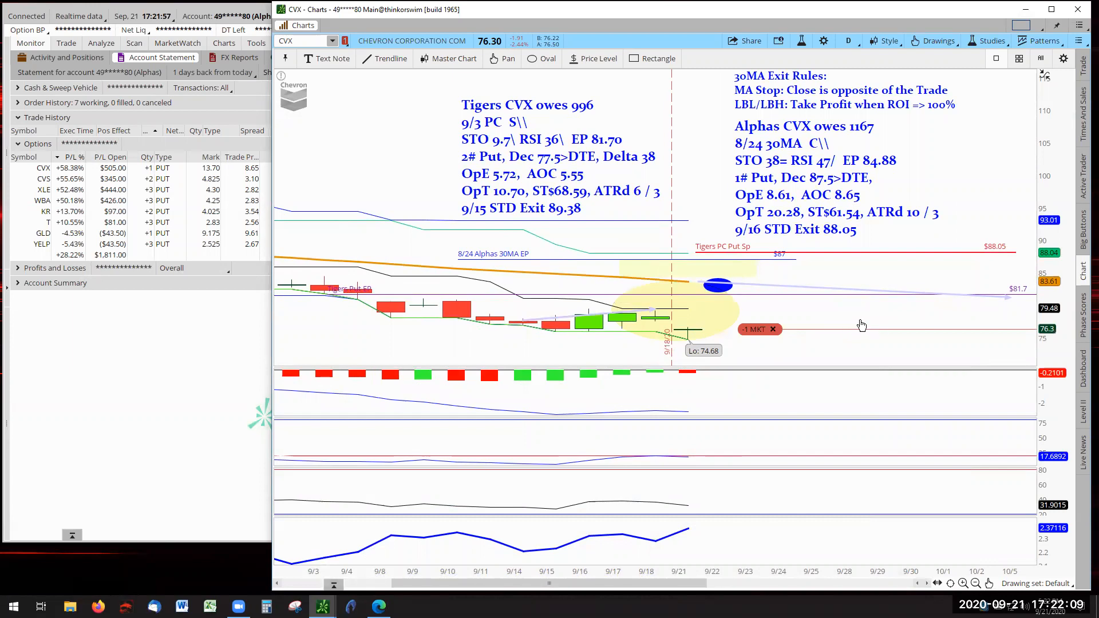
mouse_move(878, 335)
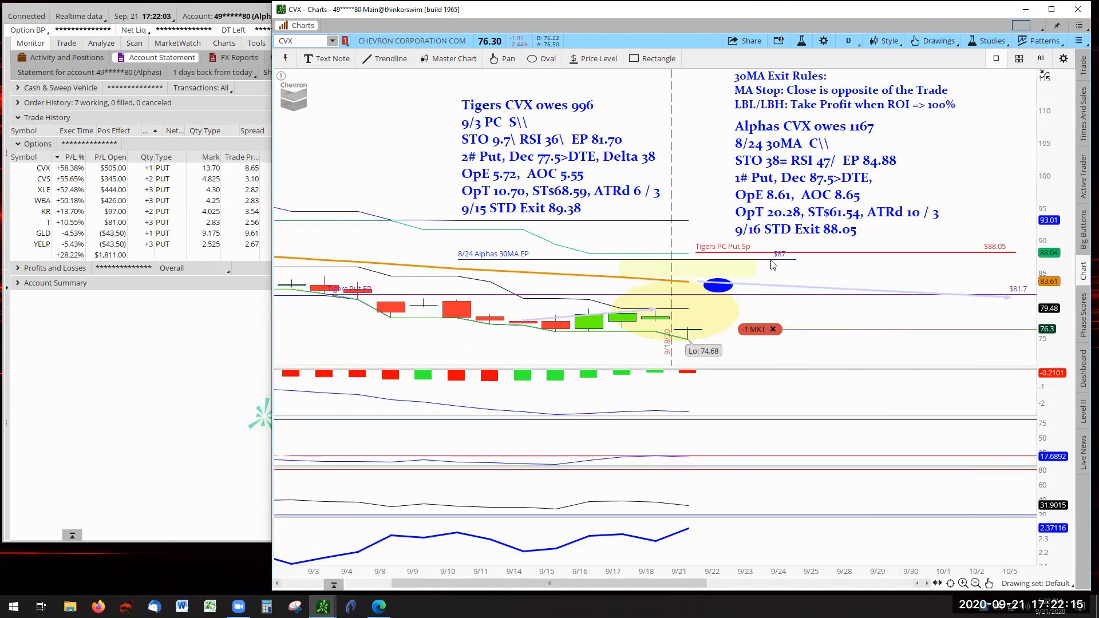
mouse_move(769, 284)
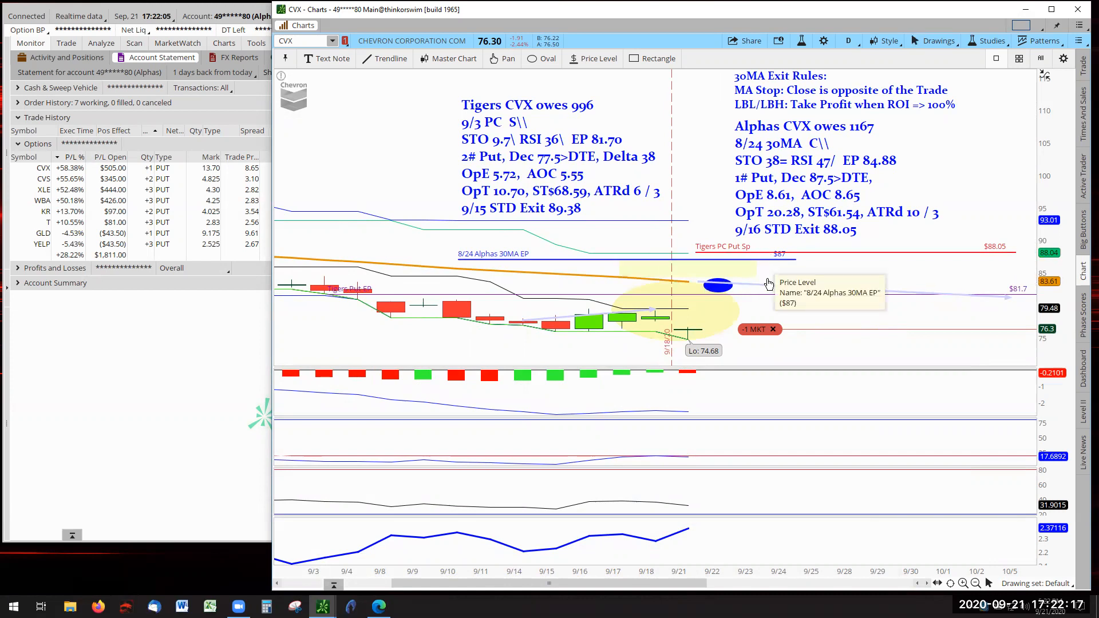
mouse_move(828, 310)
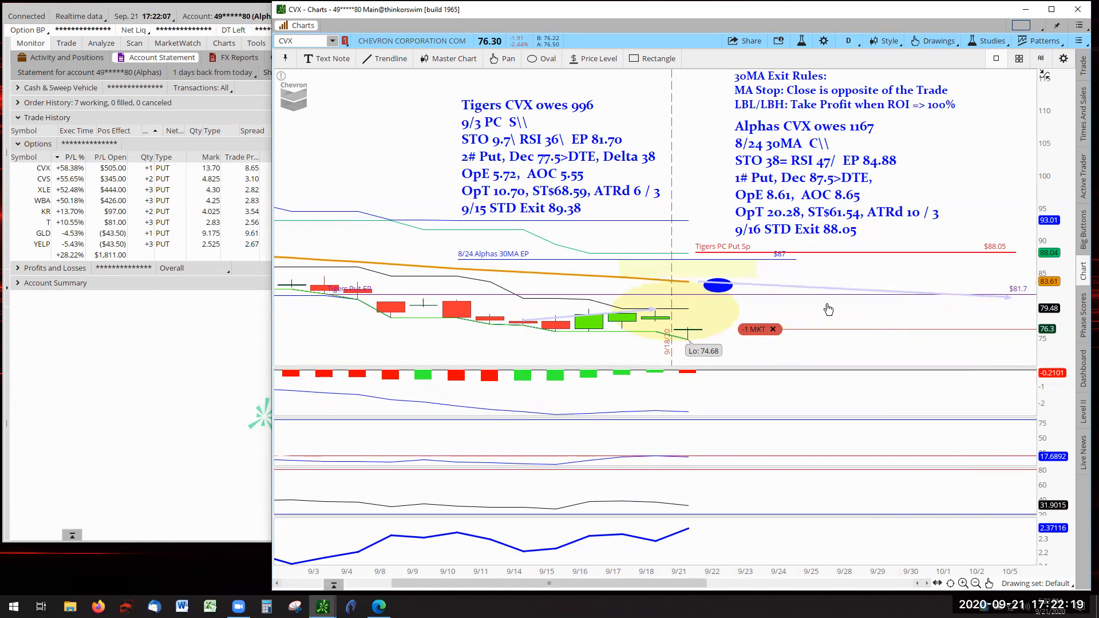
mouse_move(767, 306)
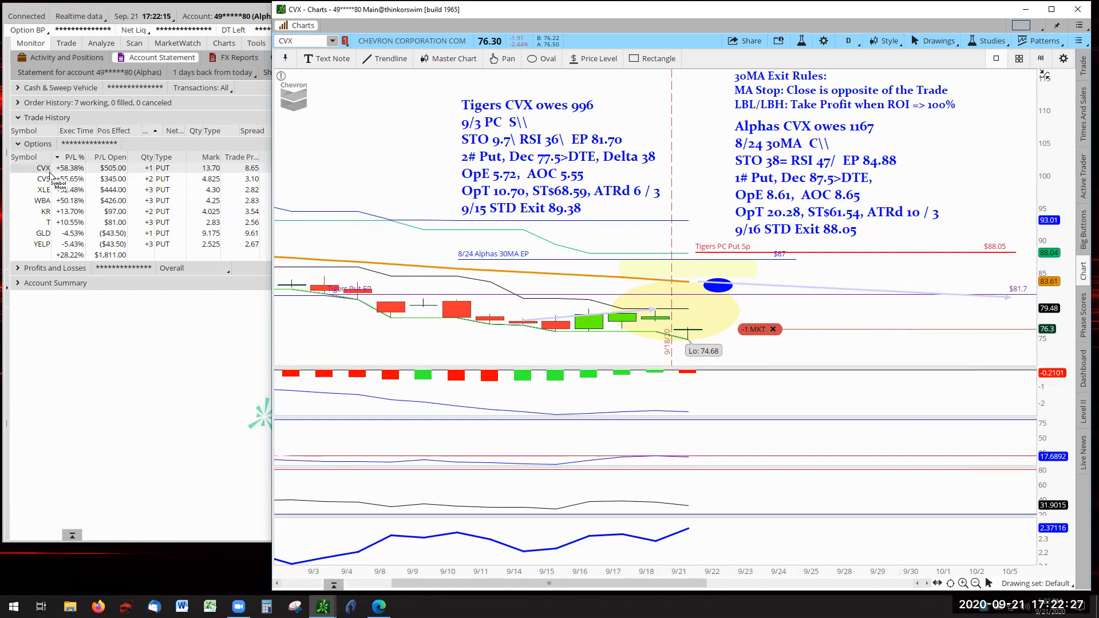
mouse_move(115, 345)
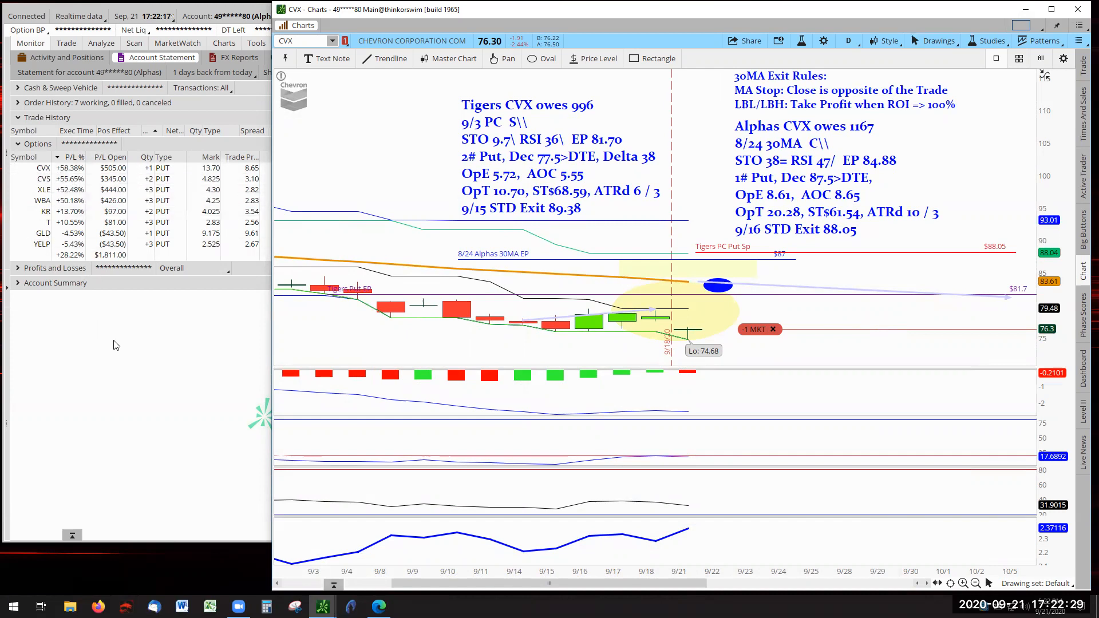
mouse_move(607, 193)
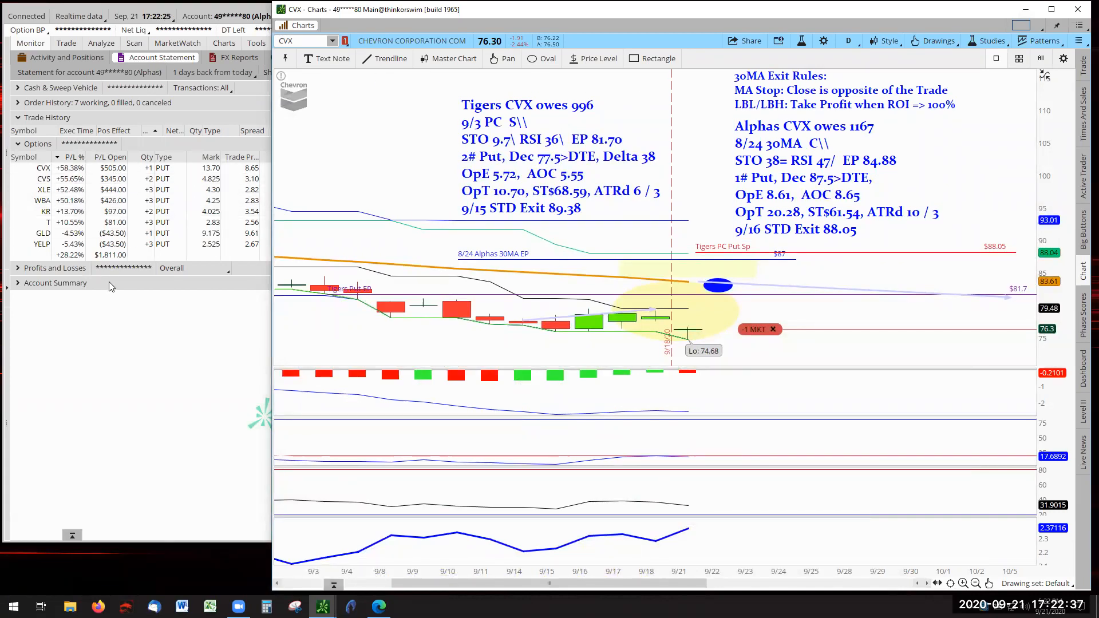
mouse_move(100, 339)
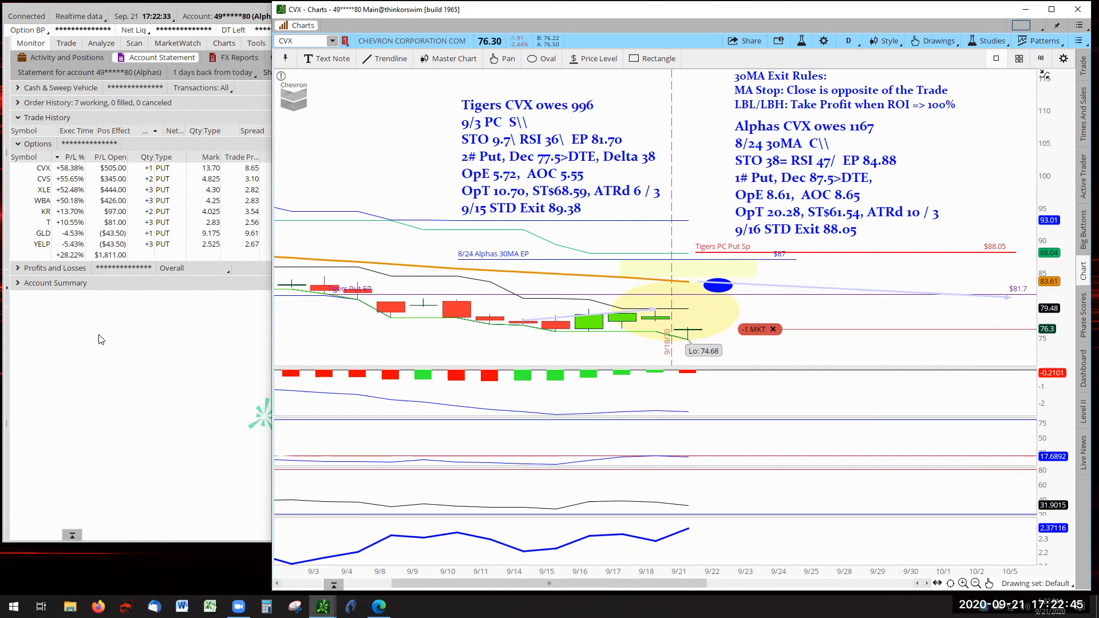
mouse_move(334, 80)
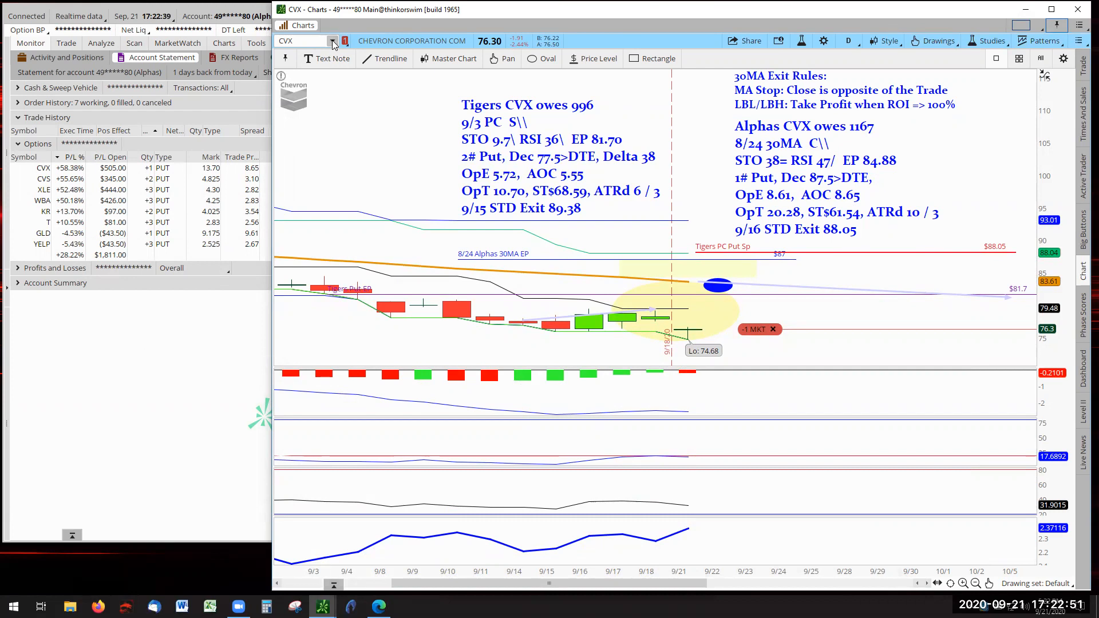
- Load the CVS chart and reposition the yellow exit-zone ellipse over the -2 MKT order
left_click(333, 41)
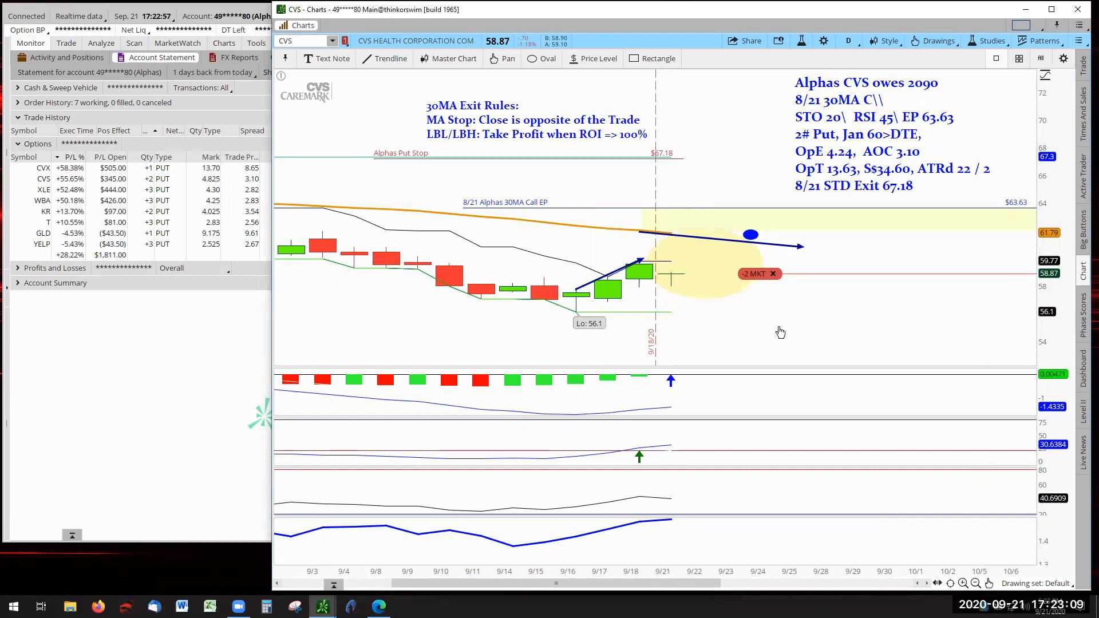
mouse_move(854, 328)
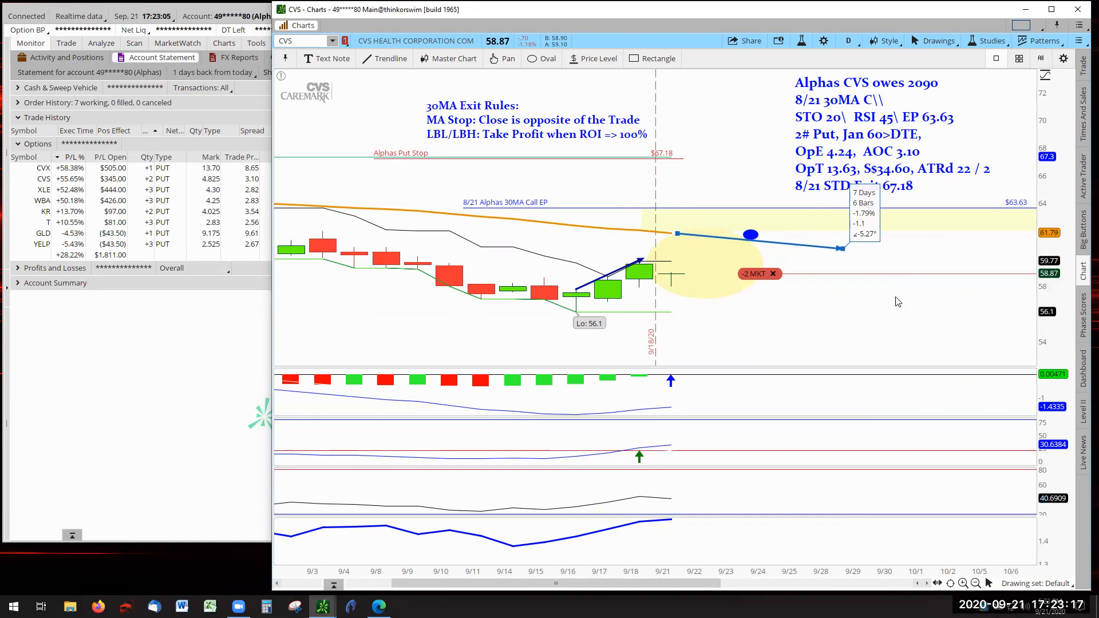
mouse_move(768, 333)
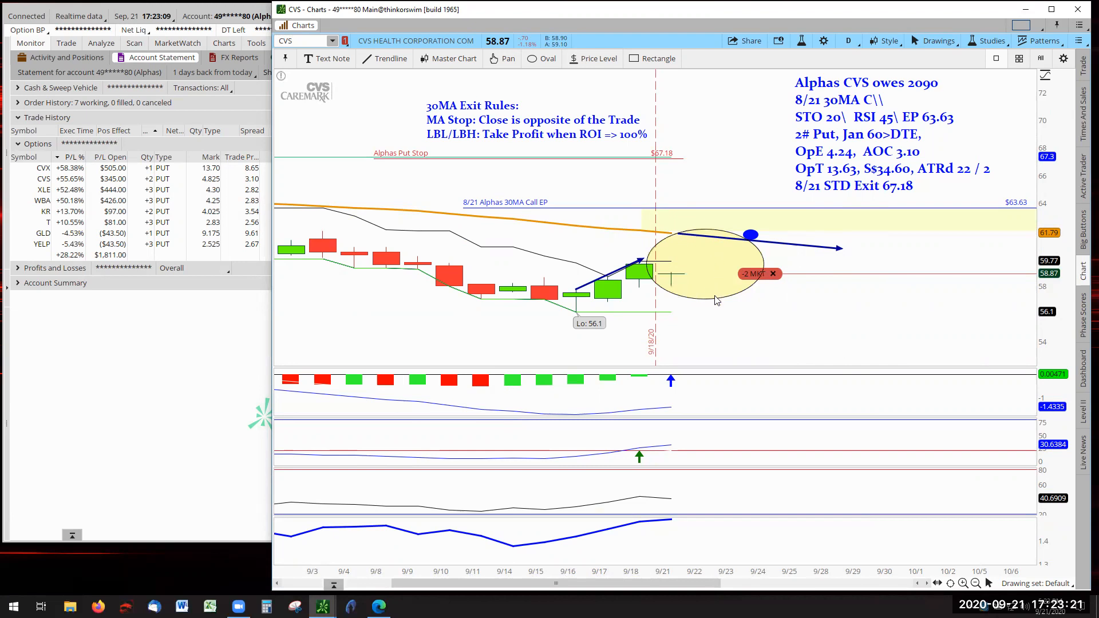
left_click(718, 302)
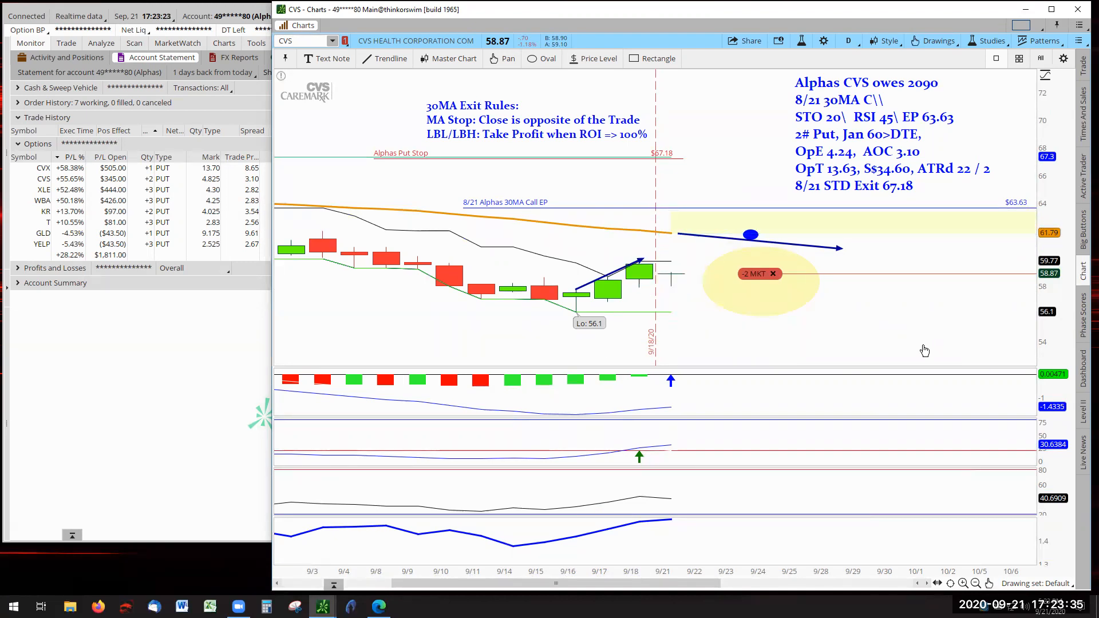
mouse_move(911, 356)
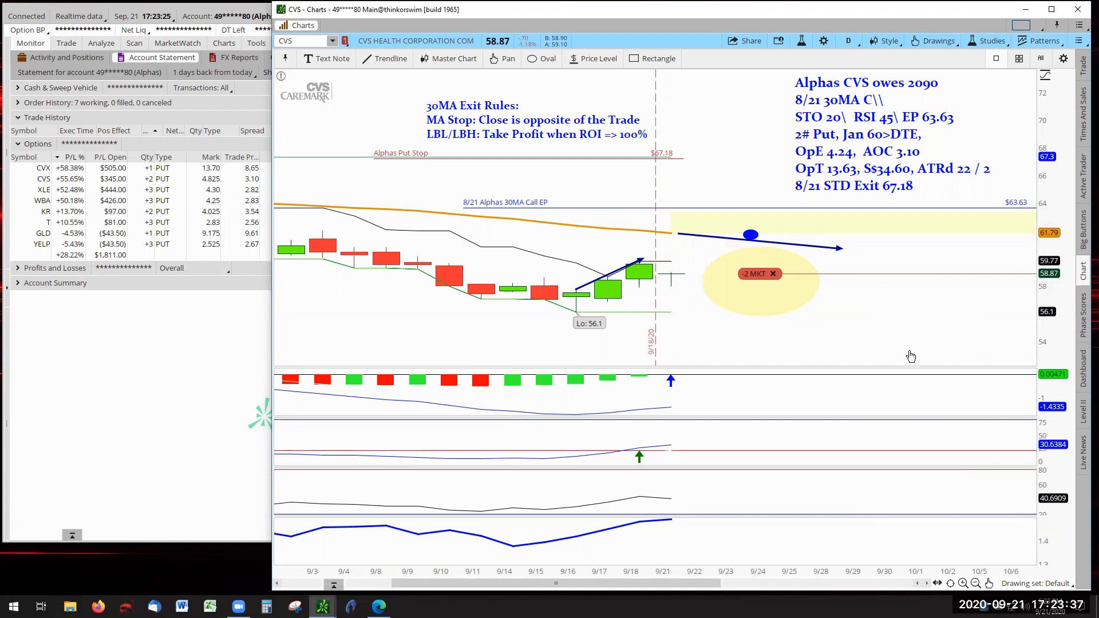
mouse_move(407, 340)
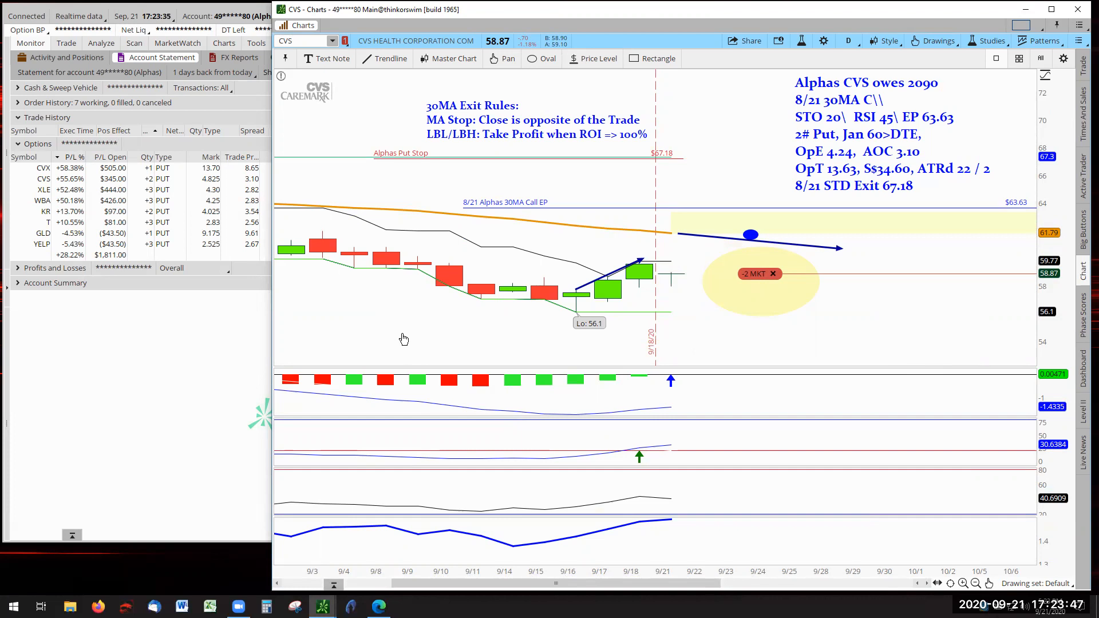
mouse_move(245, 354)
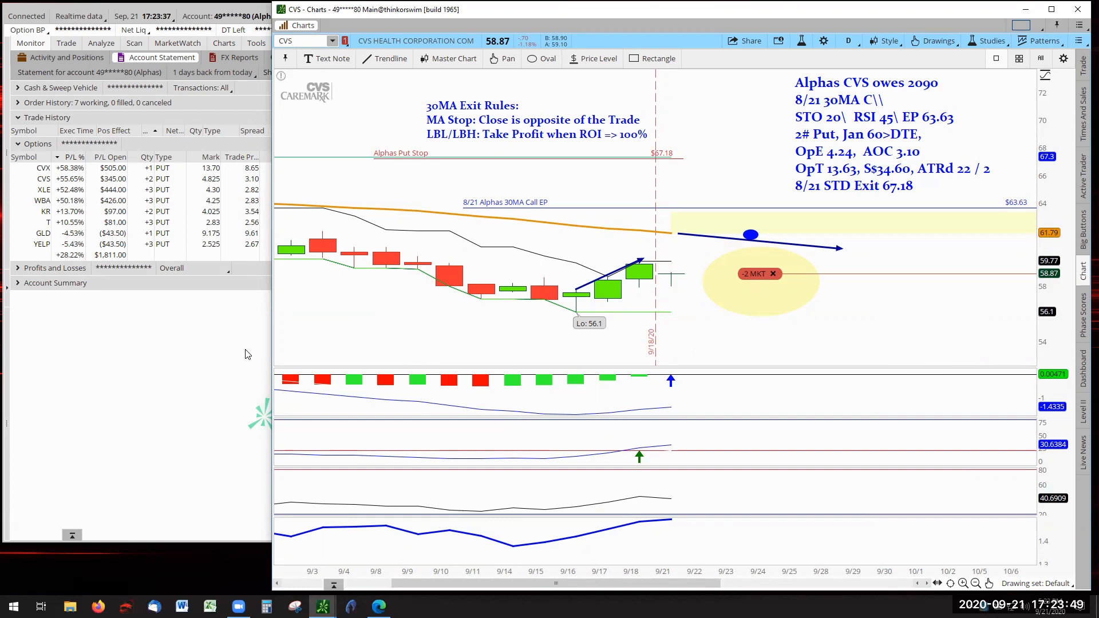
mouse_move(305, 58)
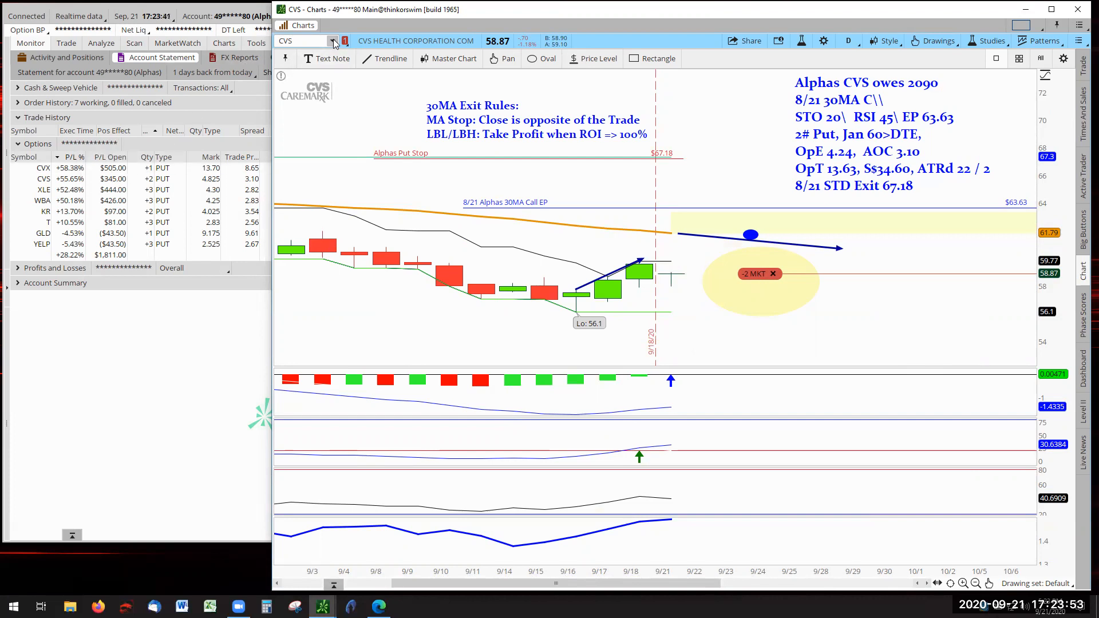
left_click(334, 41)
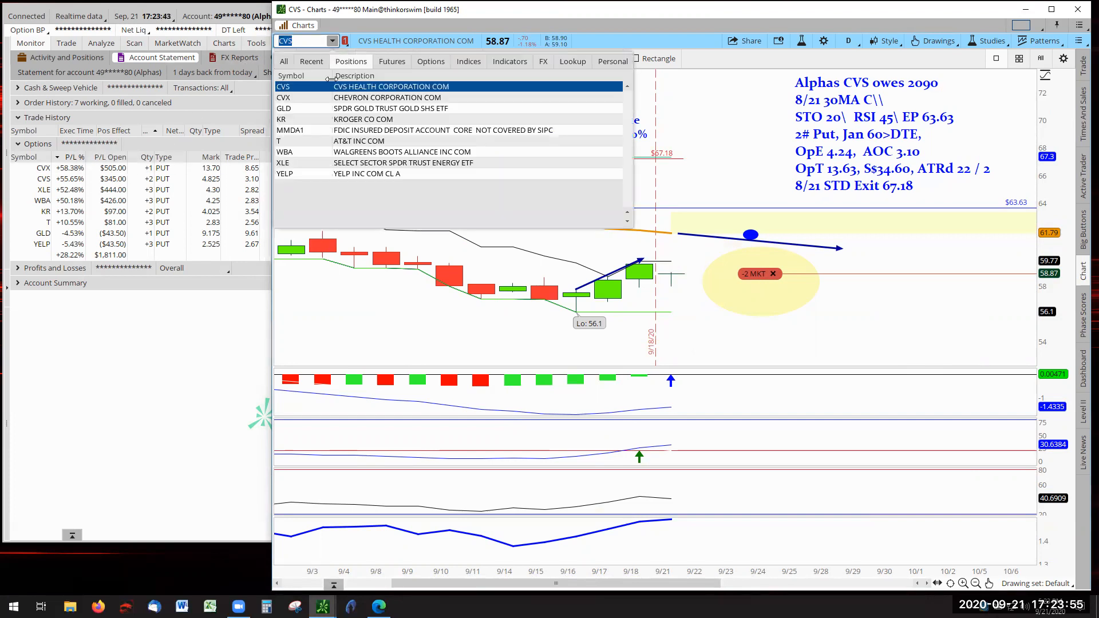
left_click(284, 163)
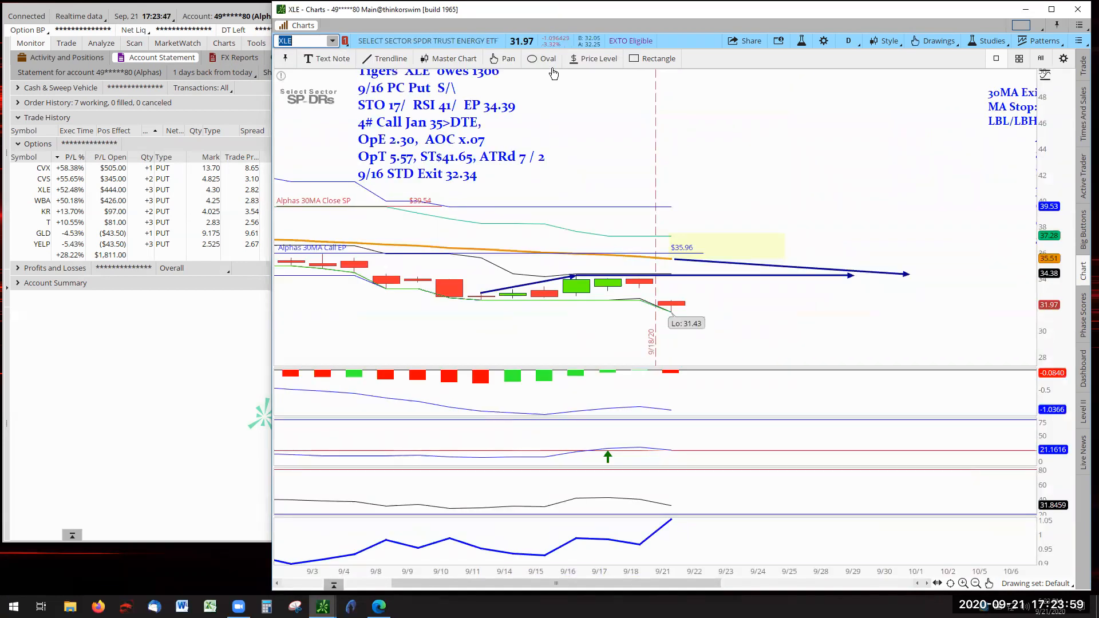
mouse_move(1013, 122)
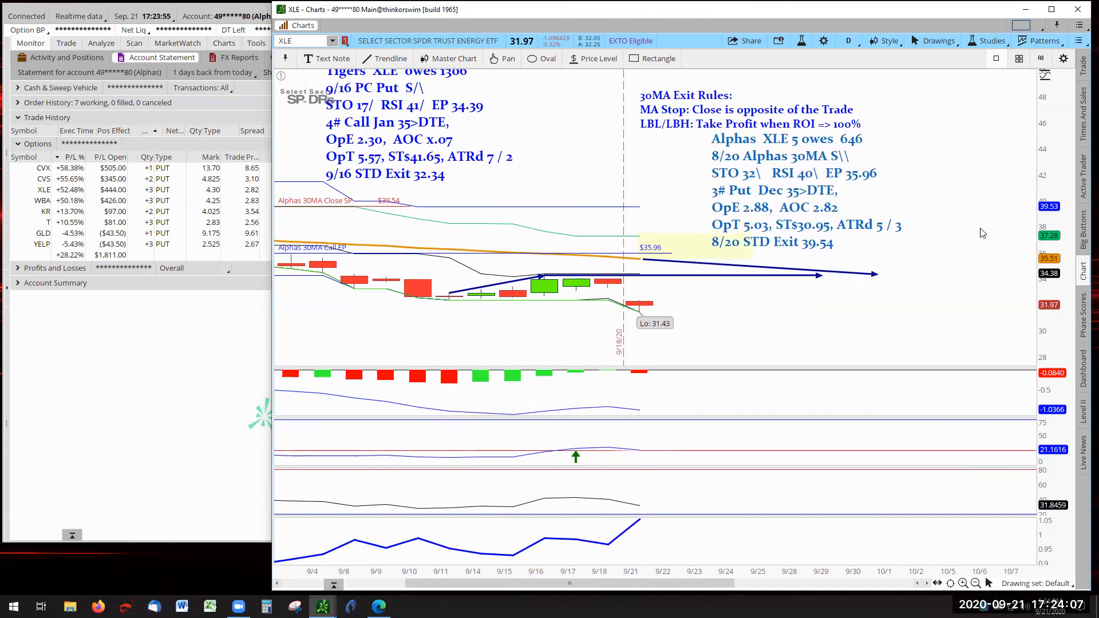
mouse_move(695, 168)
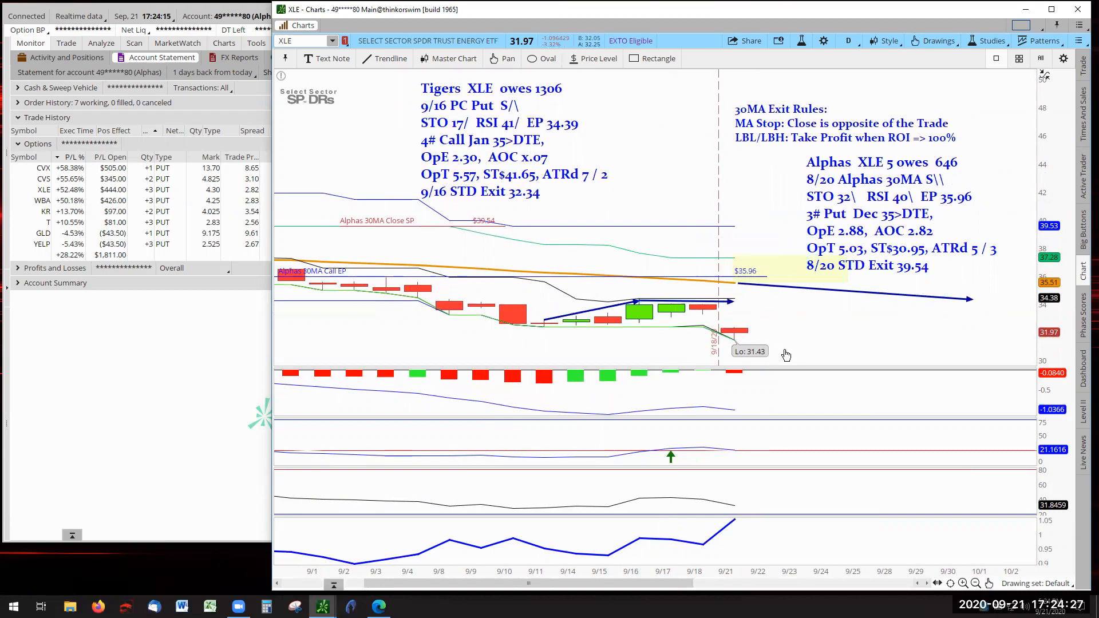
mouse_move(804, 340)
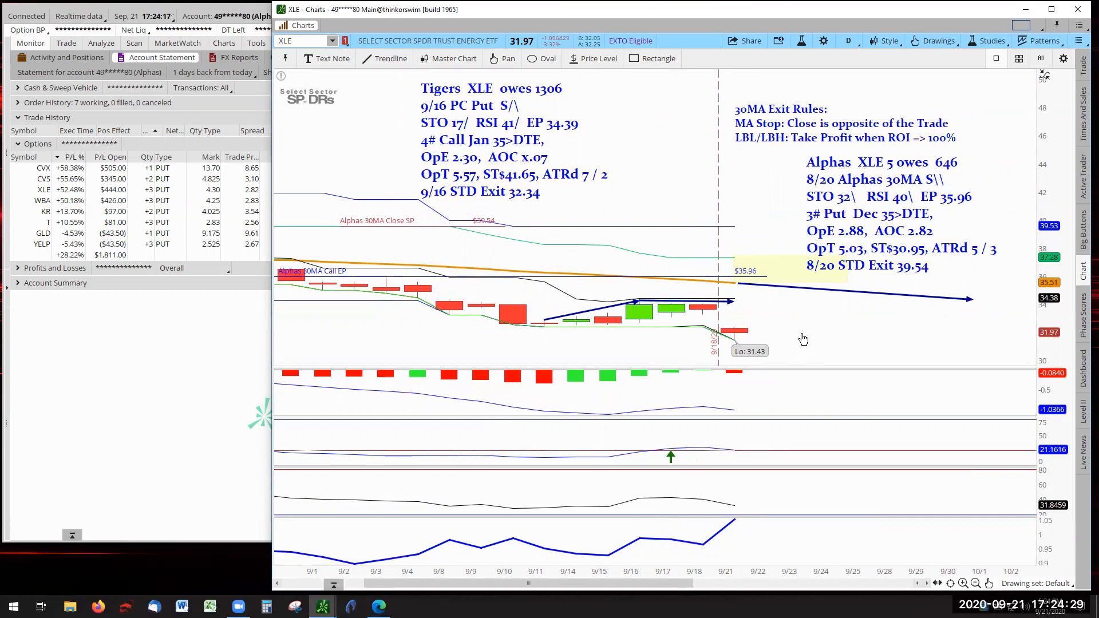
mouse_move(806, 329)
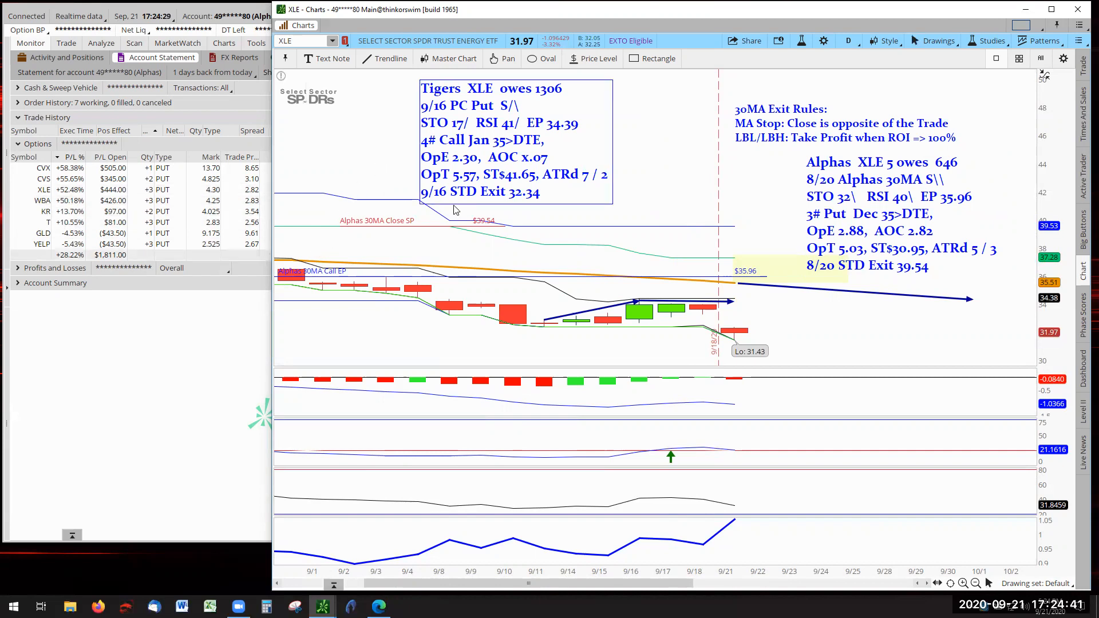
mouse_move(523, 248)
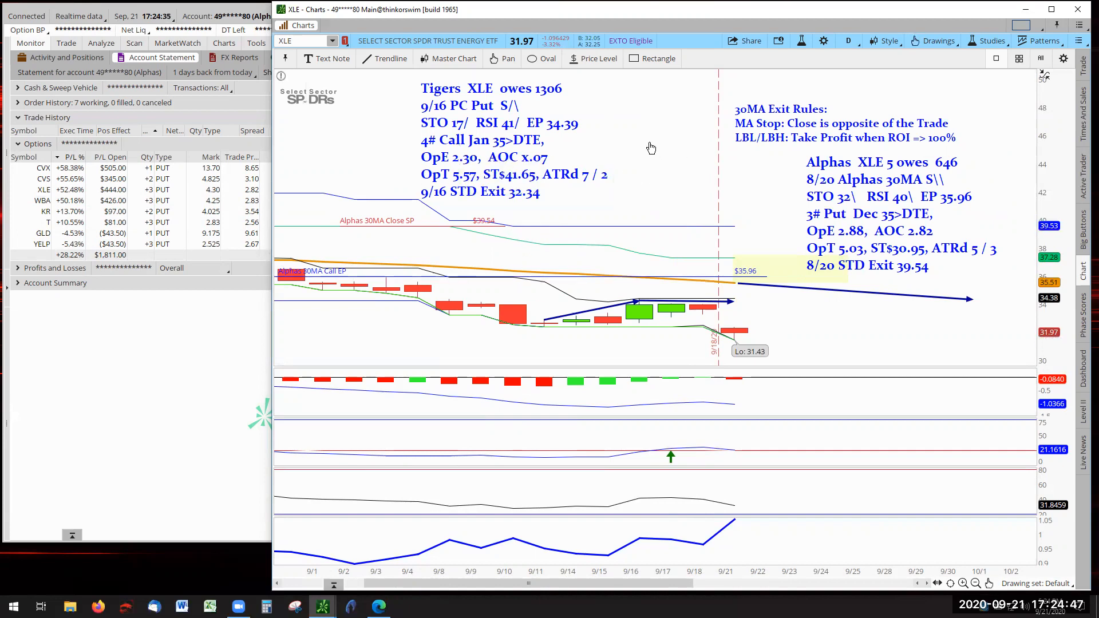
mouse_move(709, 321)
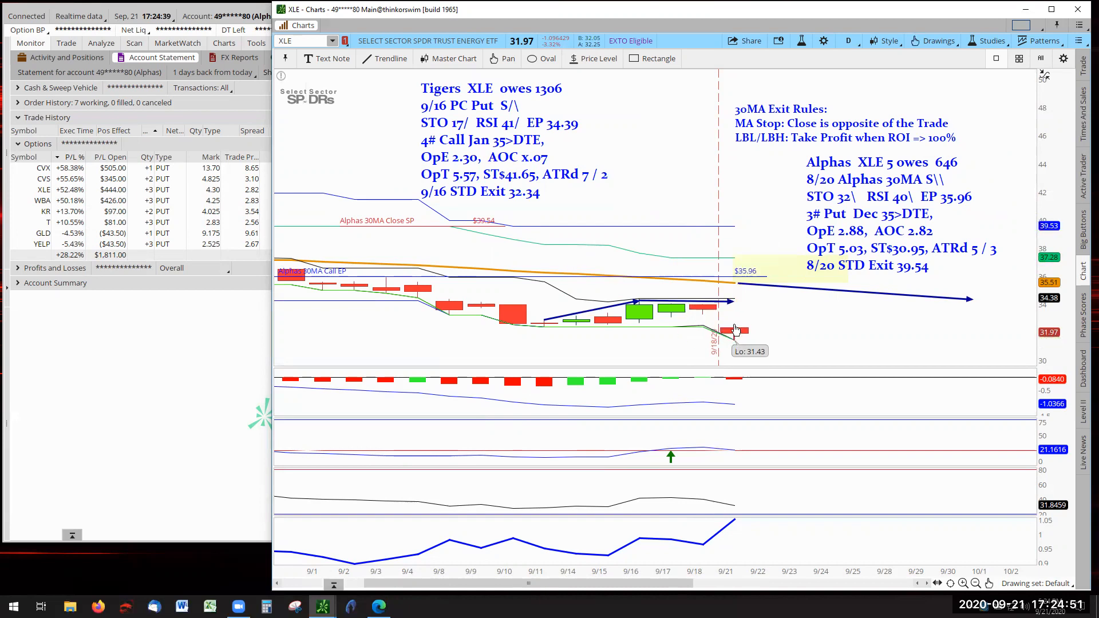
mouse_move(279, 340)
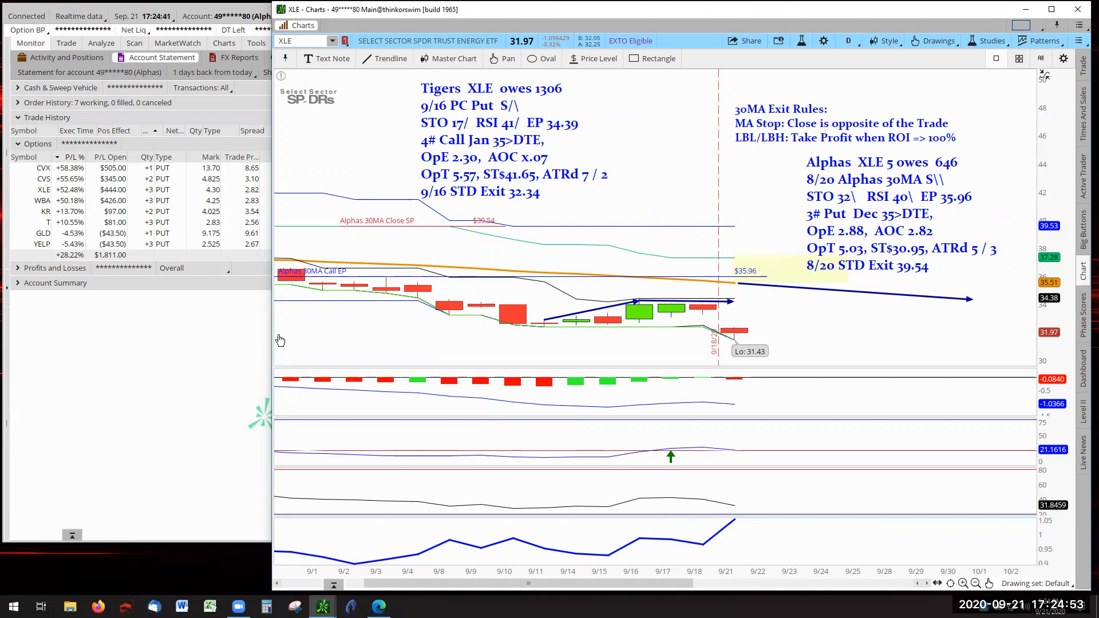
mouse_move(528, 368)
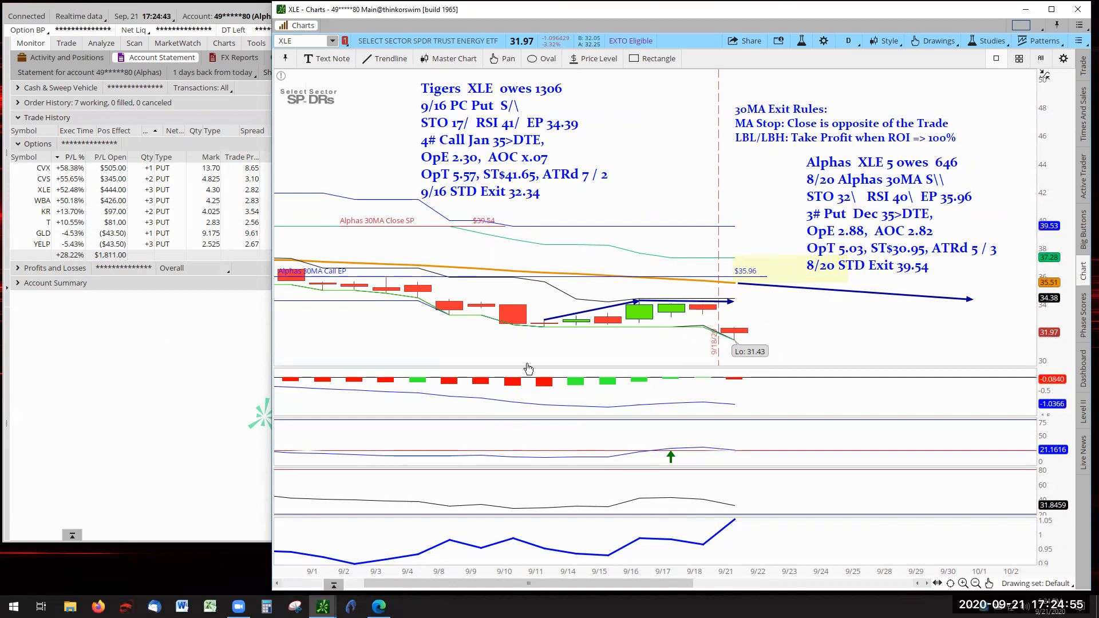
mouse_move(98, 364)
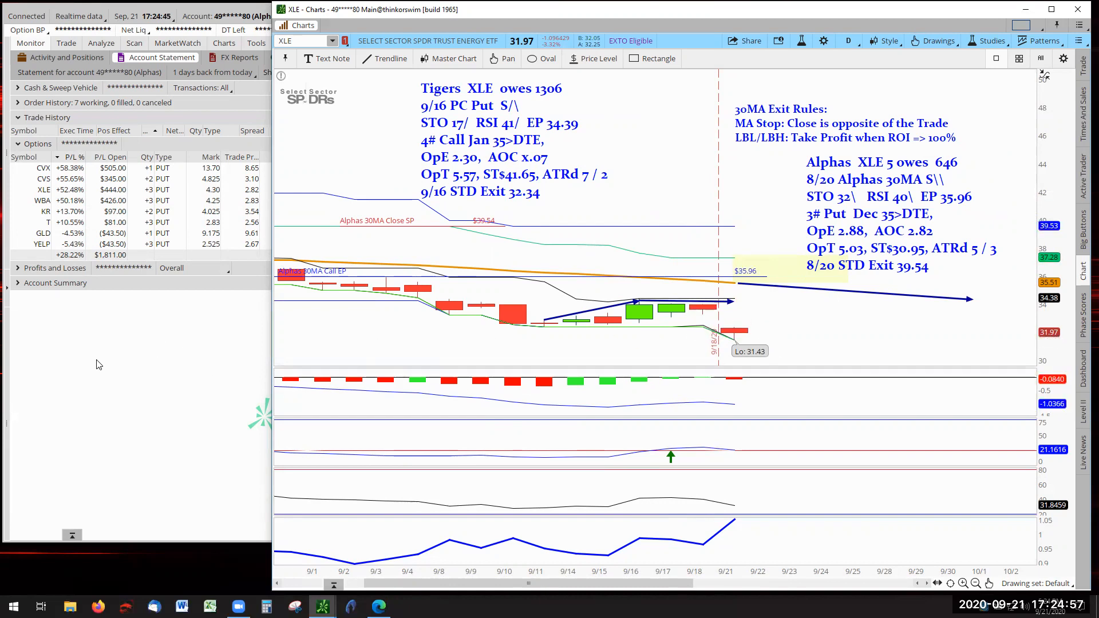
mouse_move(18, 291)
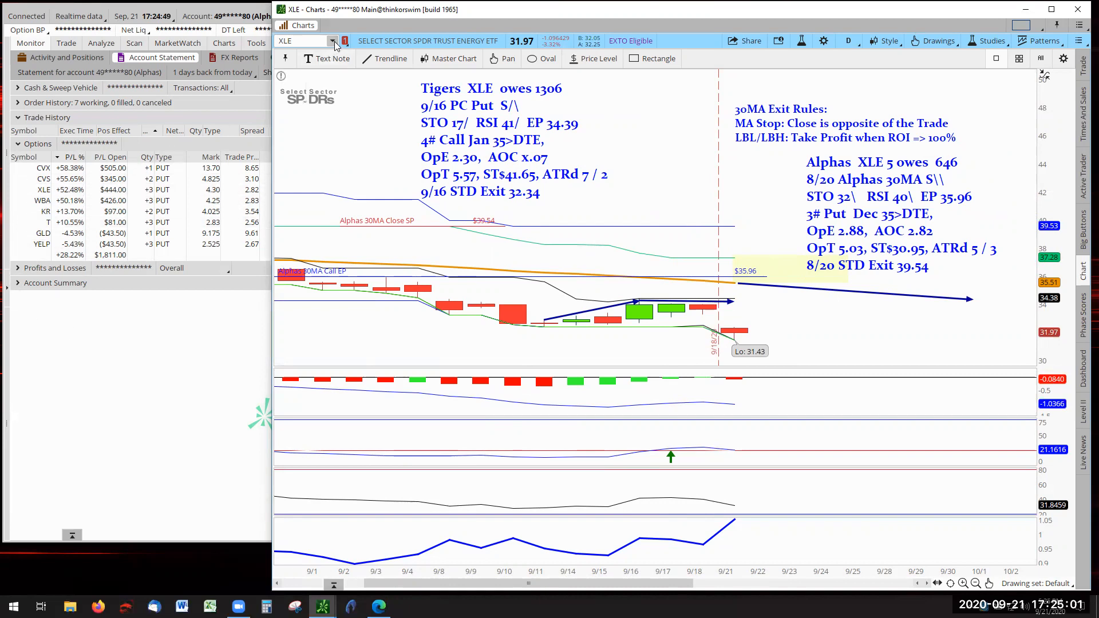
- Chart WBA and draw a downward trend arrow through the blue marker toward the exit zone
left_click(305, 40)
type("WBA")
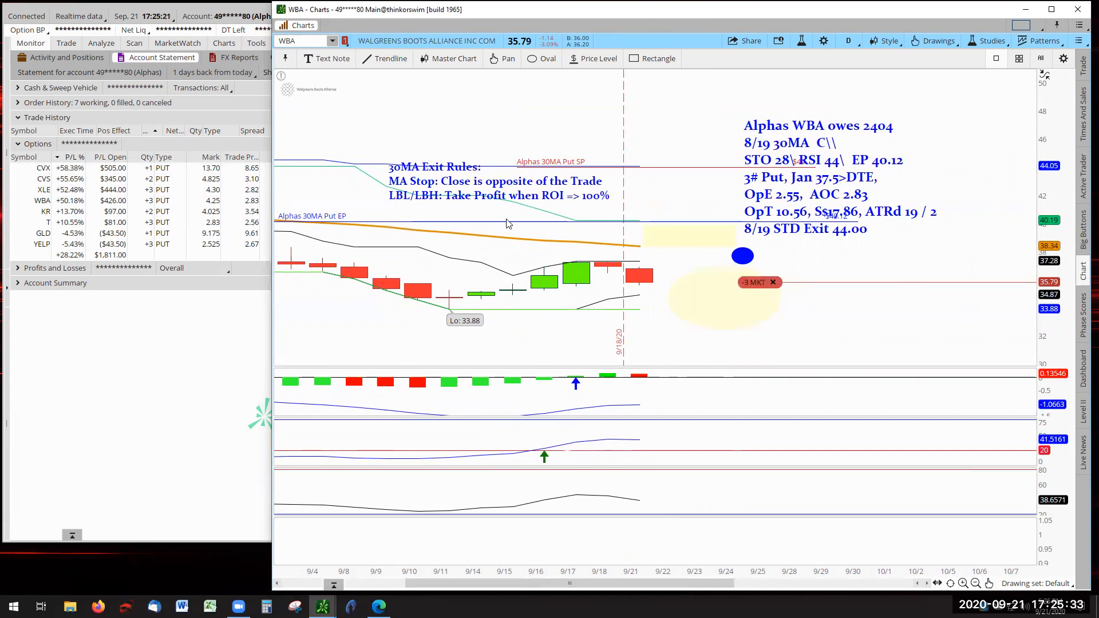
mouse_move(427, 184)
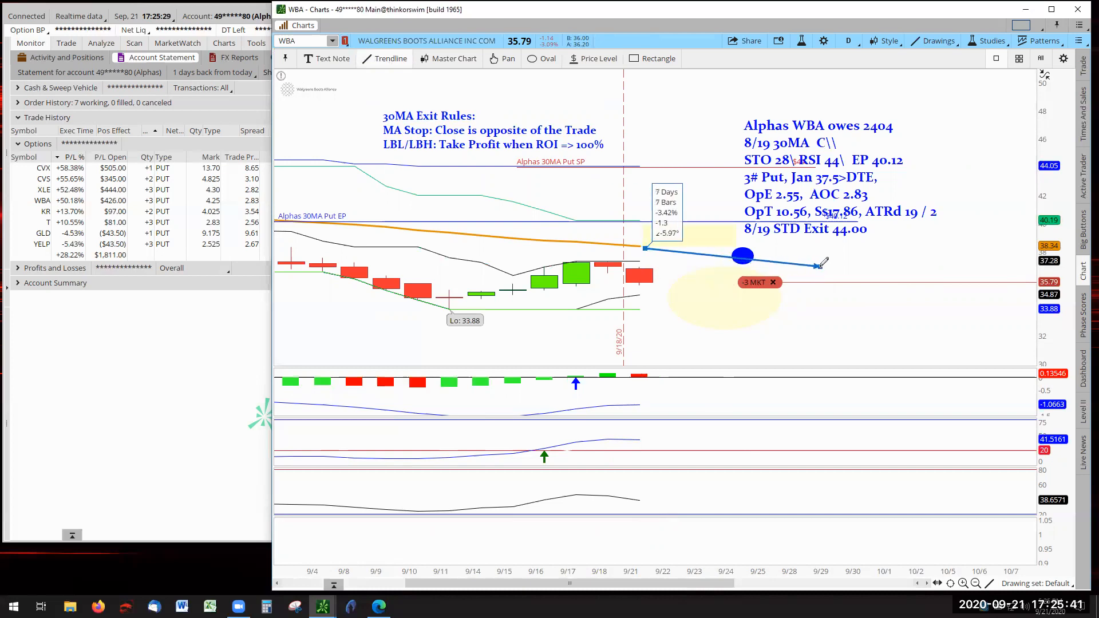
mouse_move(874, 321)
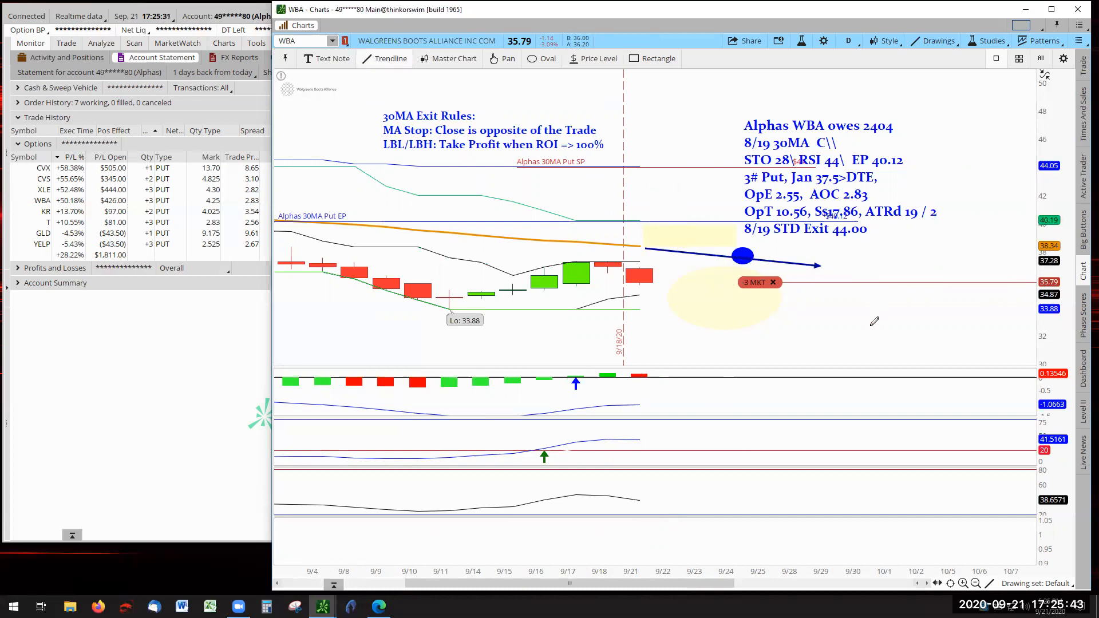
right_click(874, 321)
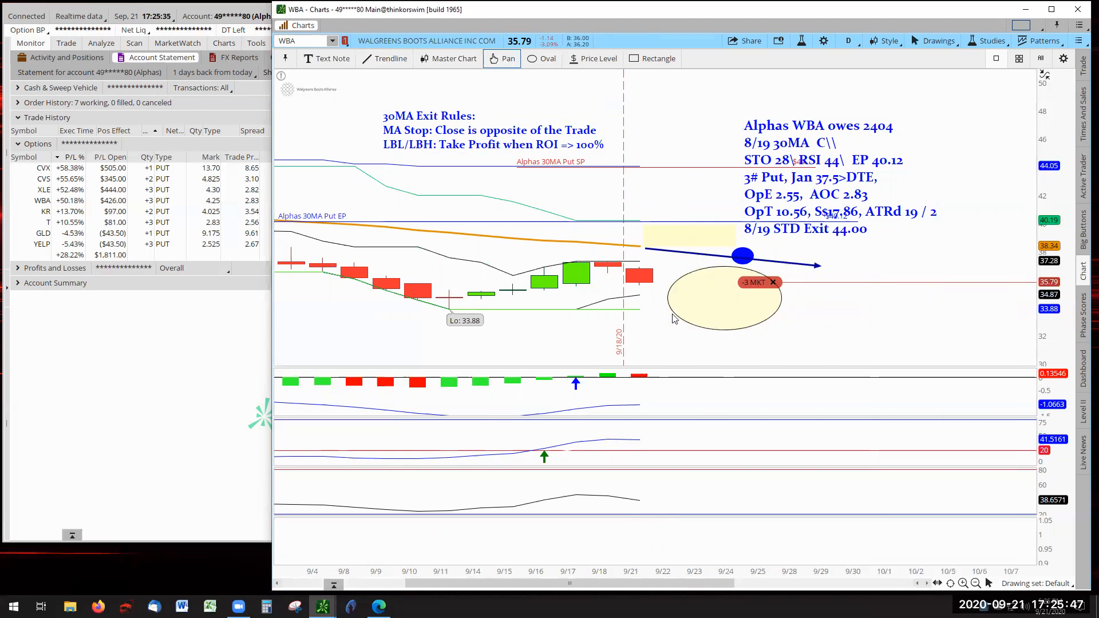
mouse_move(692, 306)
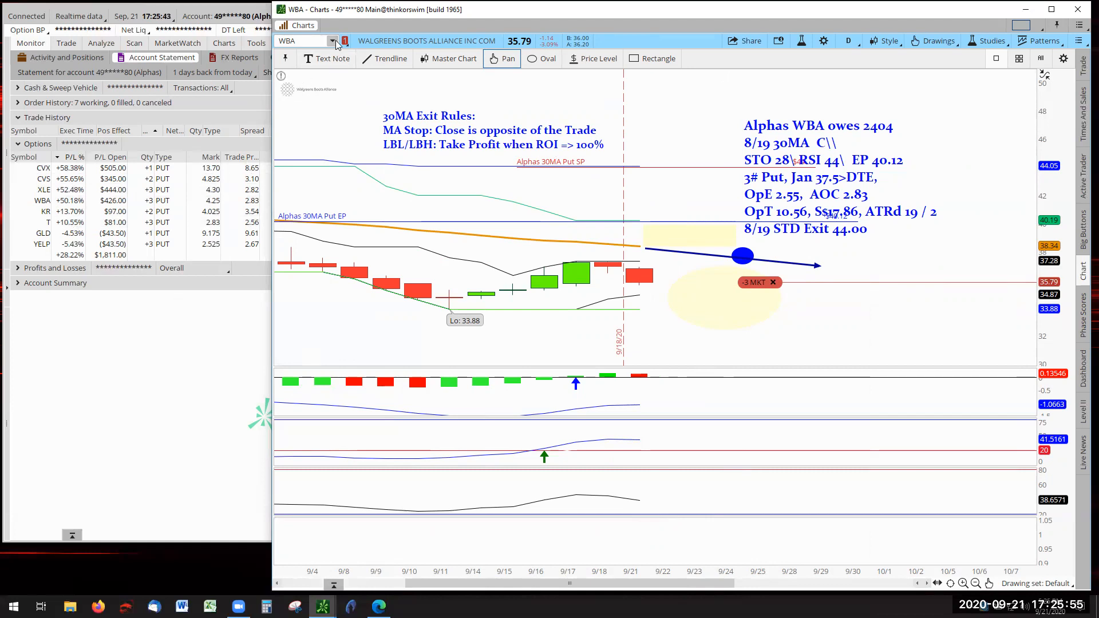
mouse_move(334, 44)
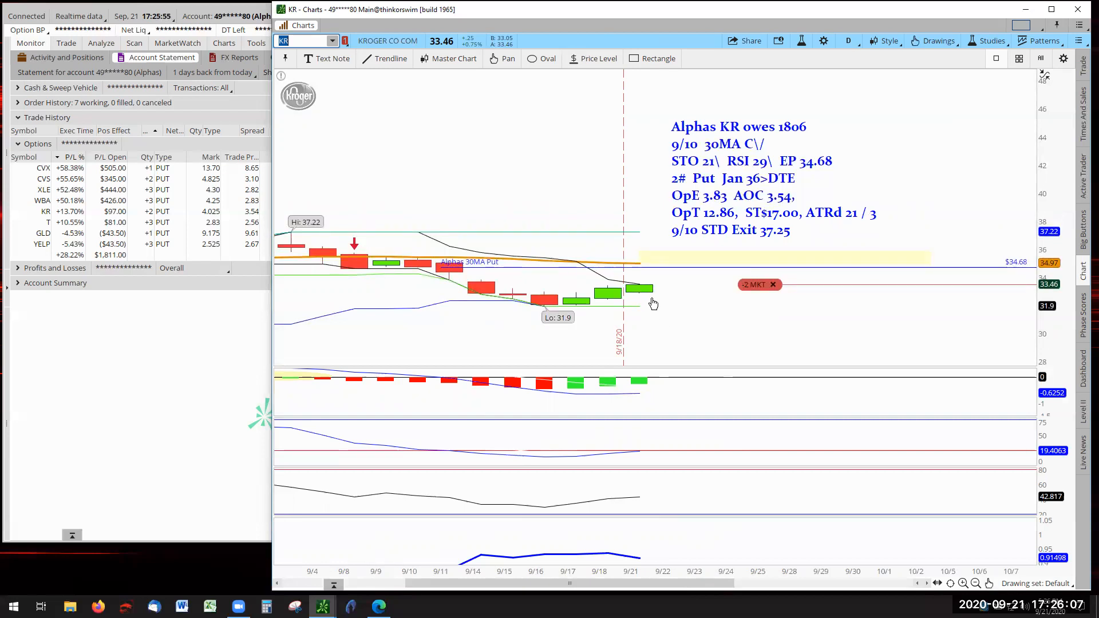
mouse_move(679, 334)
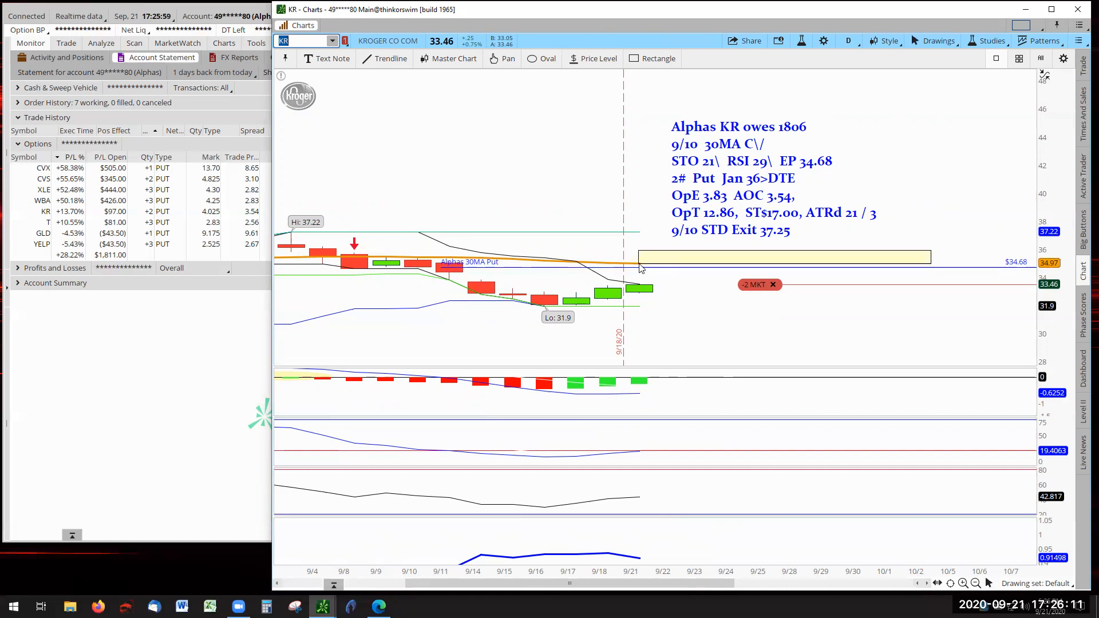
- Deselect the yellow exit-zone rectangle on the KR Alphas put chart
left_click(640, 269)
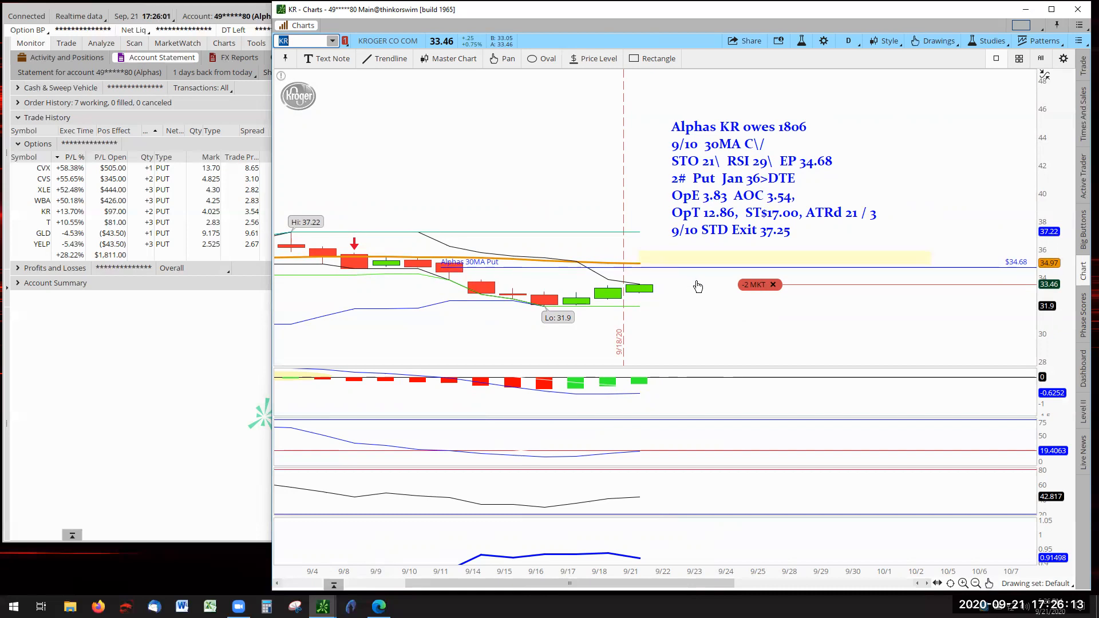
mouse_move(703, 323)
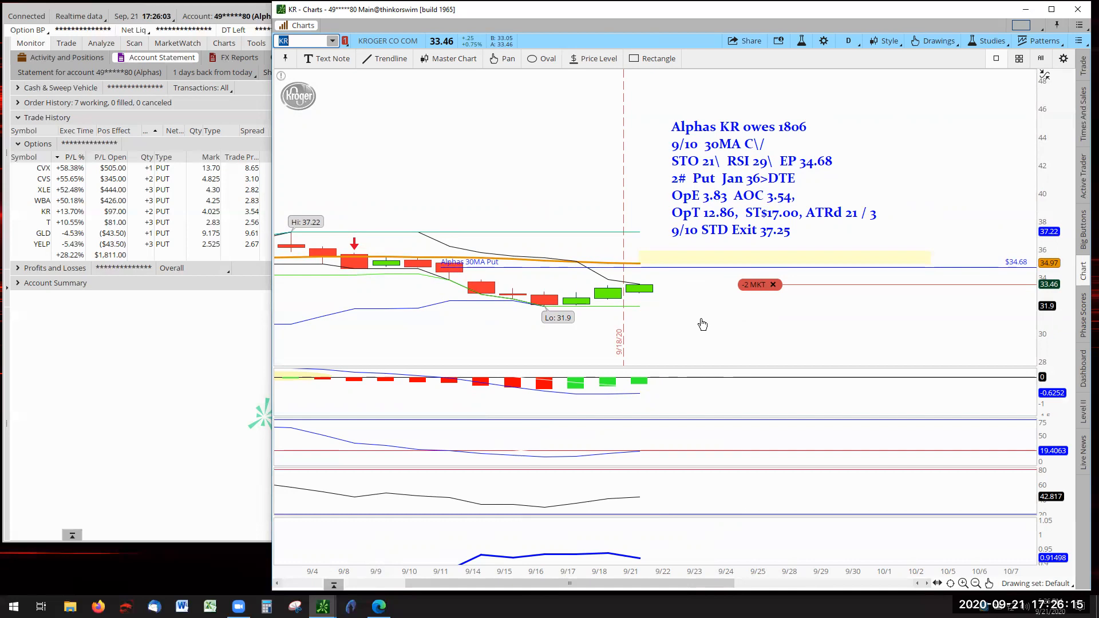
mouse_move(390, 331)
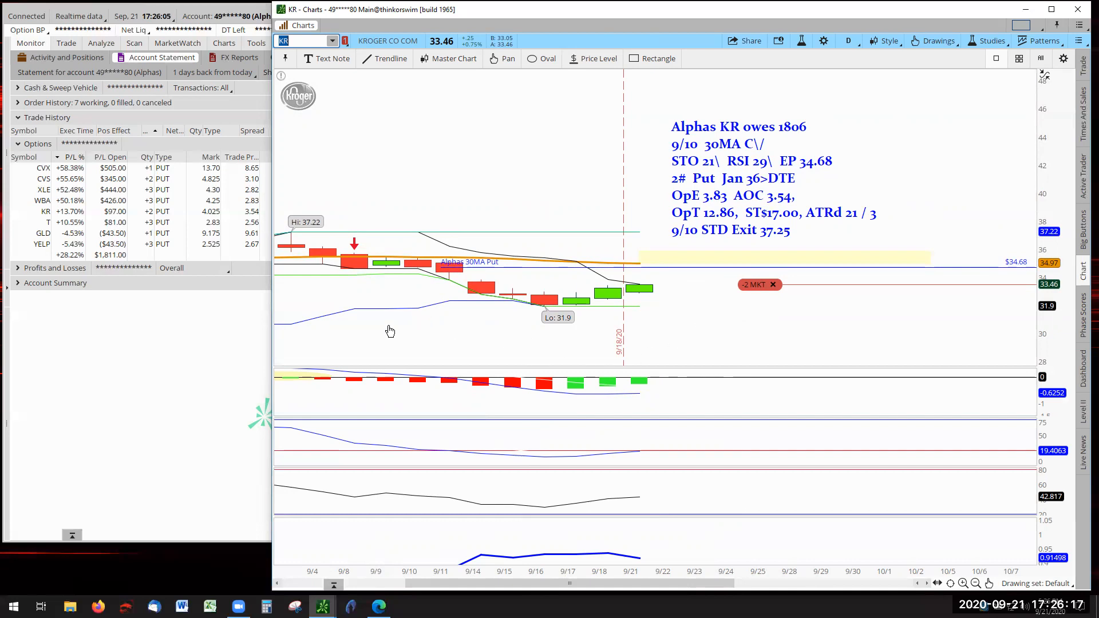
mouse_move(371, 333)
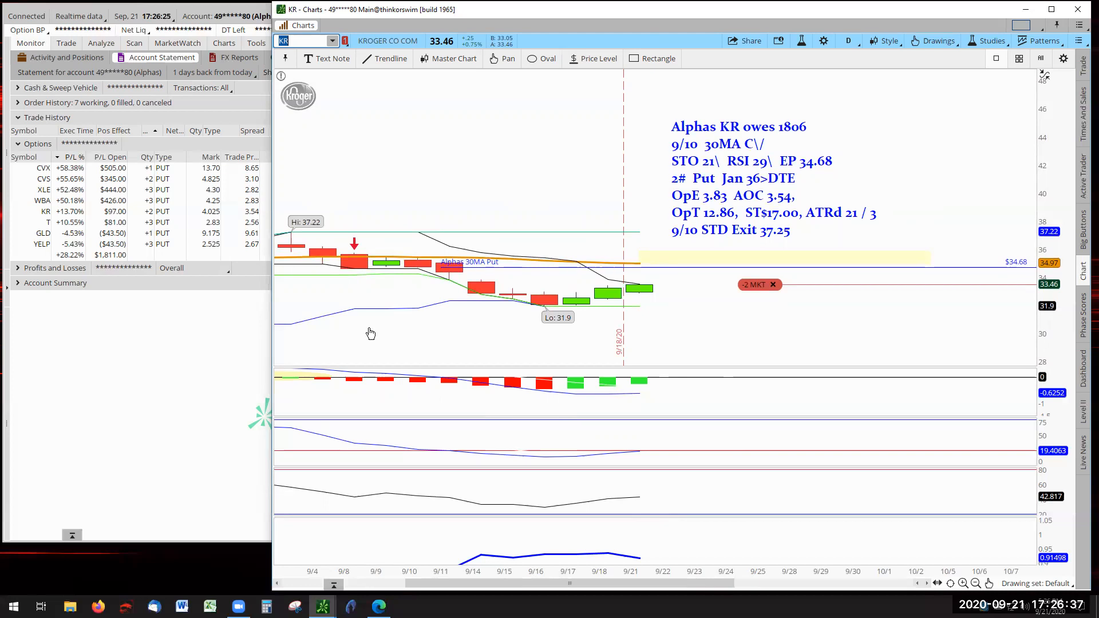
mouse_move(143, 345)
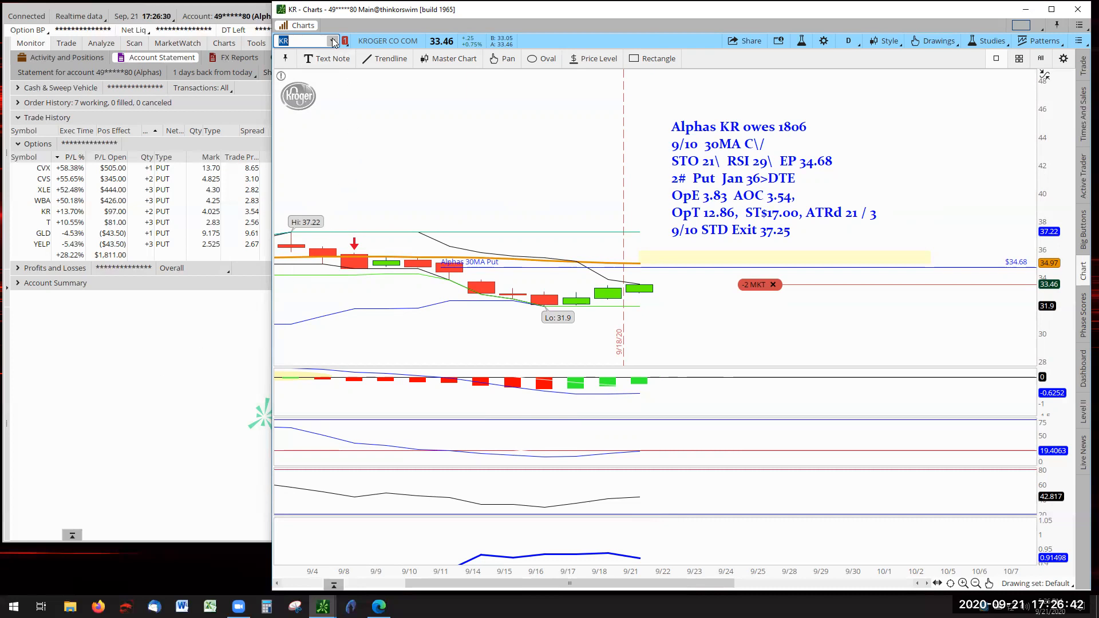
- Bring up the symbol list to chart the AT&T (T) Alphas put position
left_click(333, 41)
type("T")
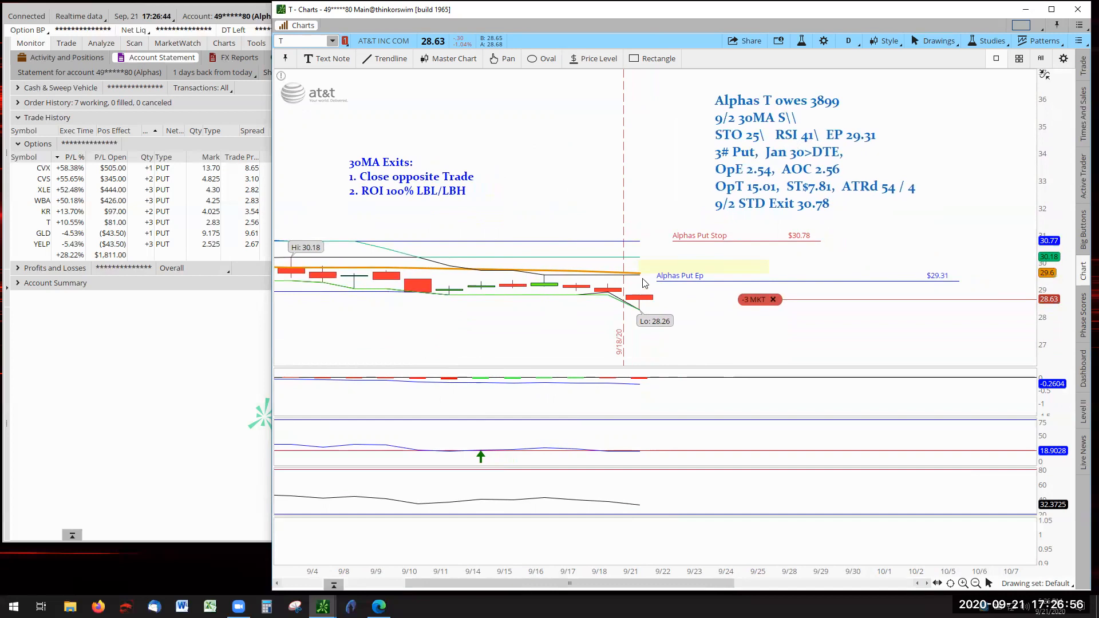
mouse_move(656, 275)
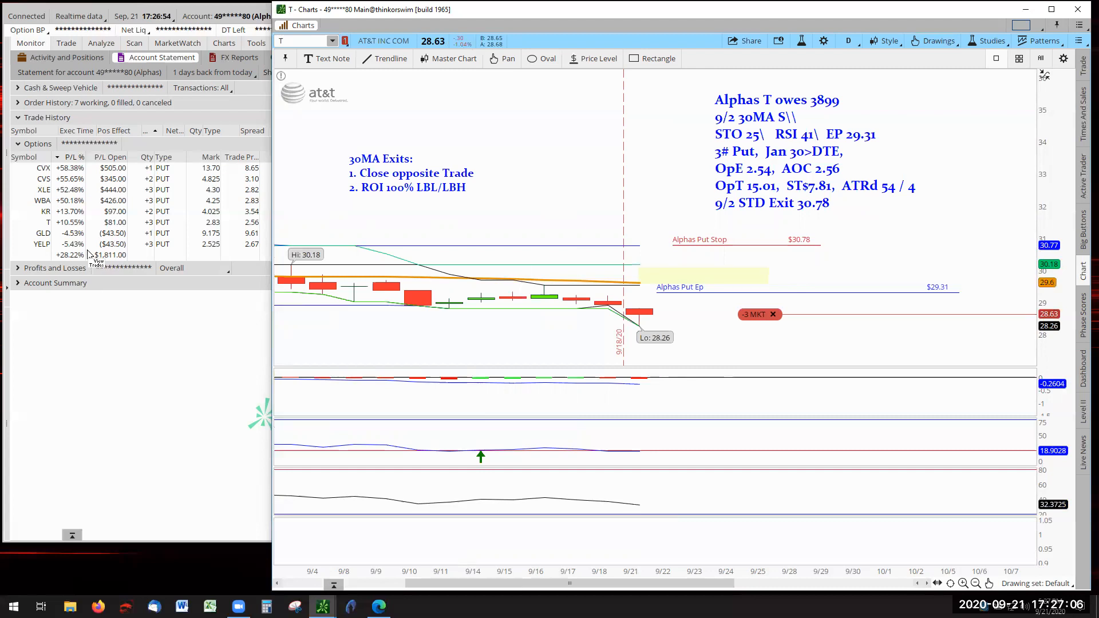
mouse_move(630, 106)
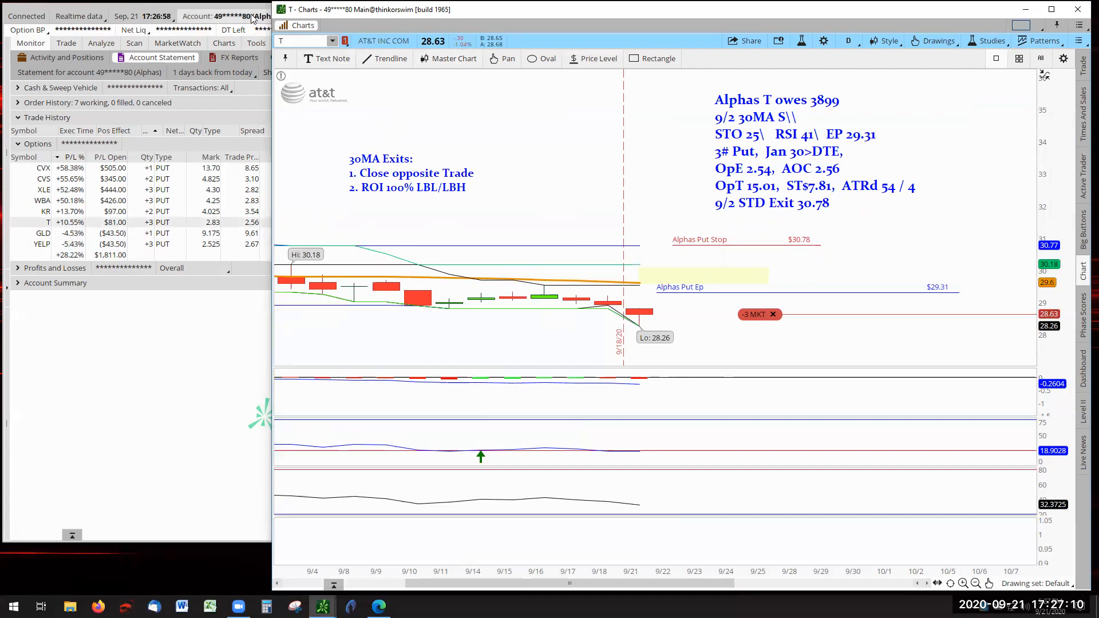
- Switch to the Tigers account and chart its CVX position
left_click(225, 15)
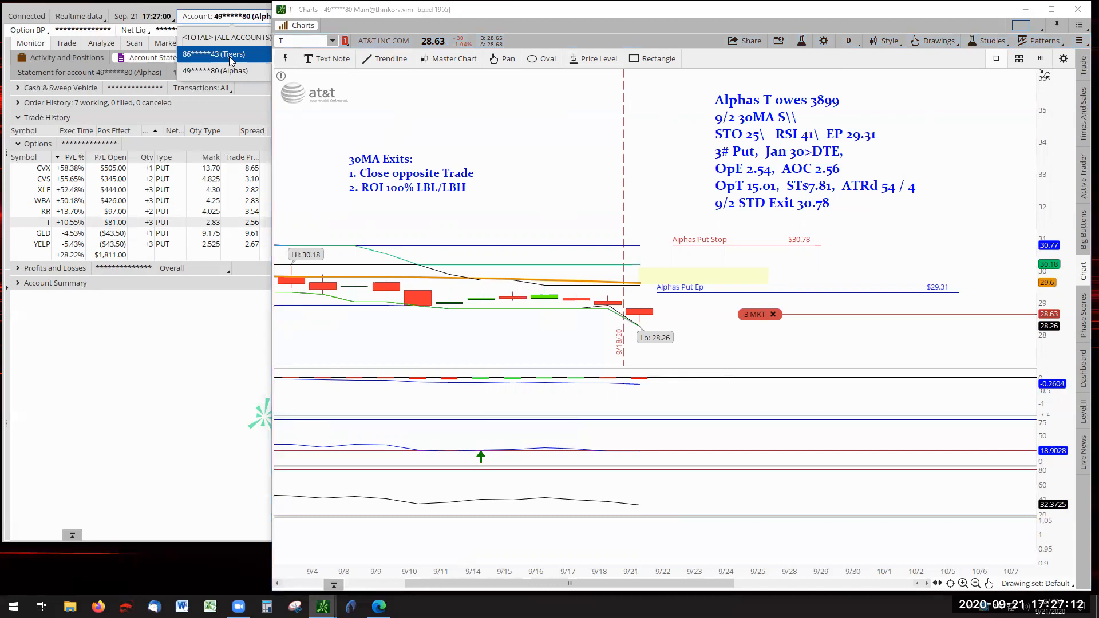
left_click(213, 54)
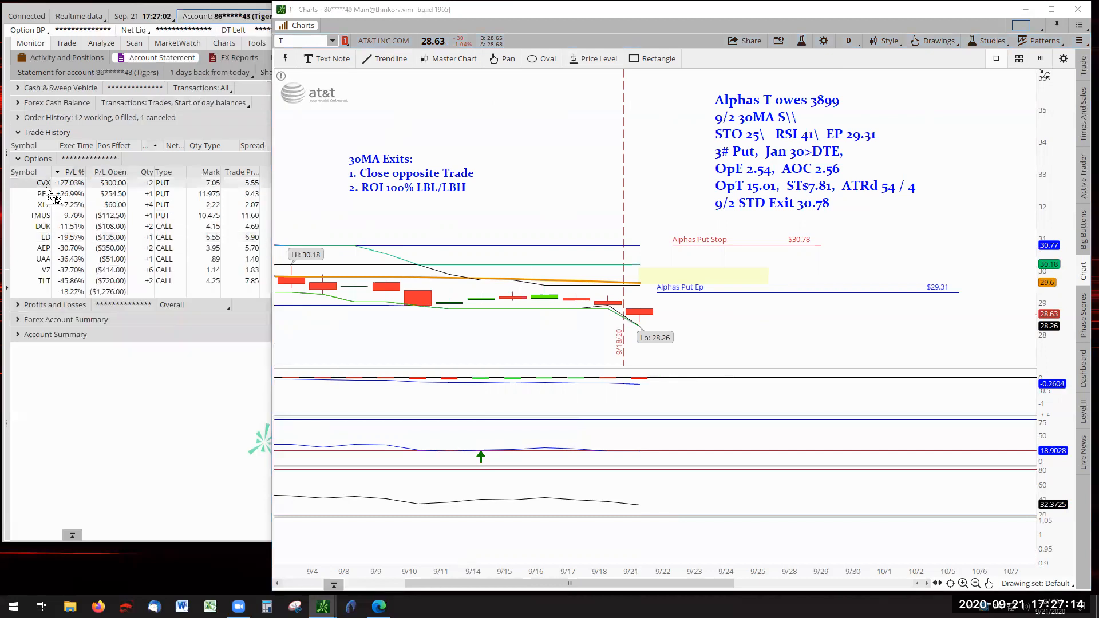
left_click(332, 41)
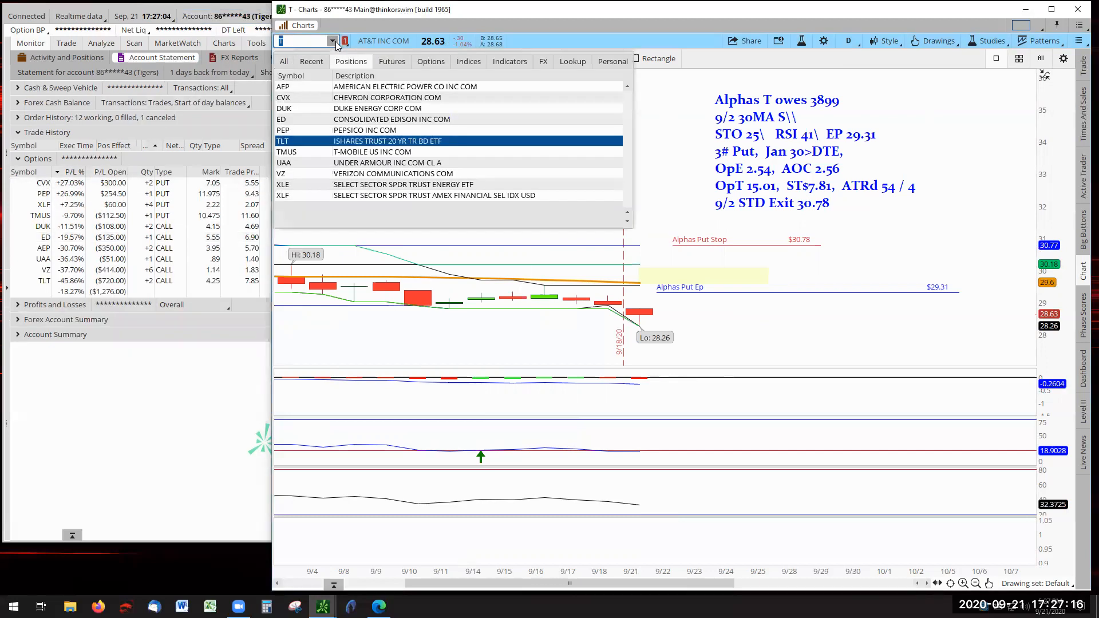
left_click(283, 97)
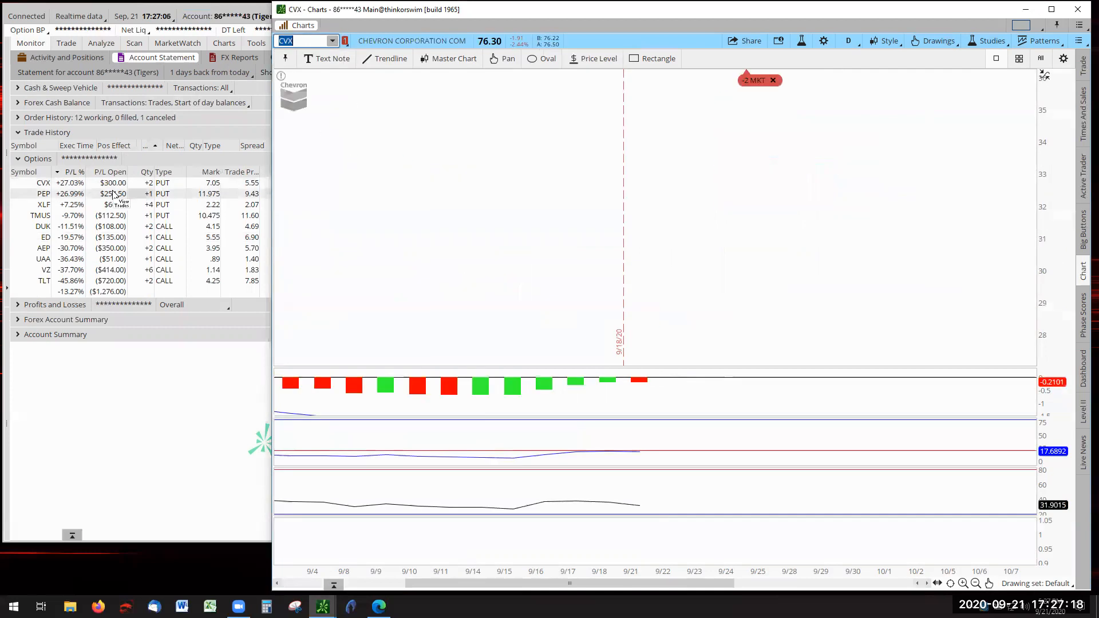
left_click(453, 58)
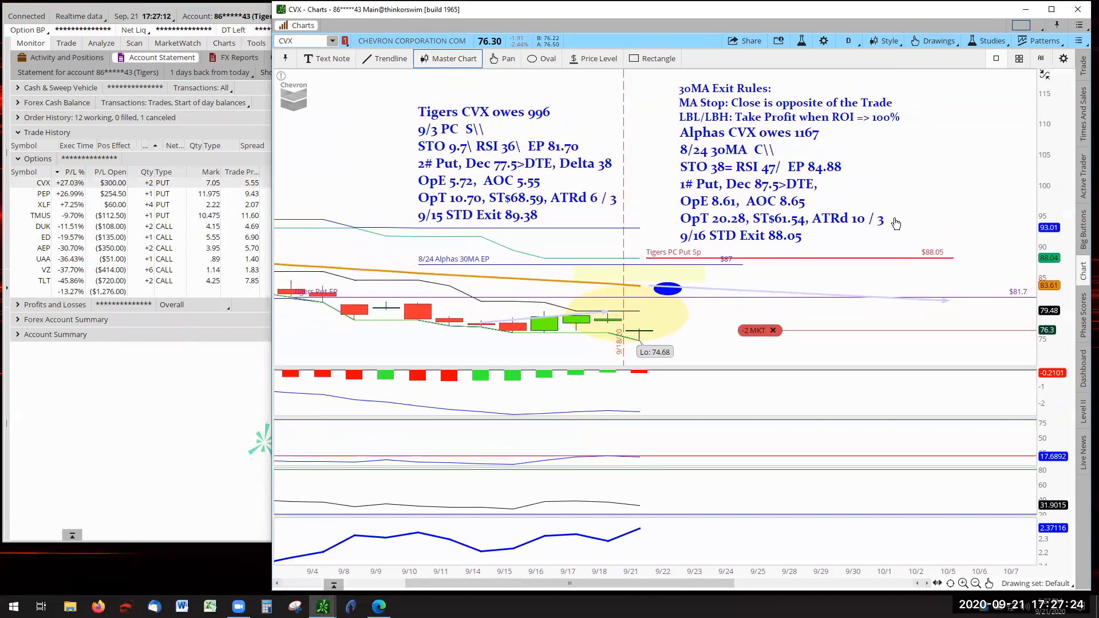
mouse_move(517, 258)
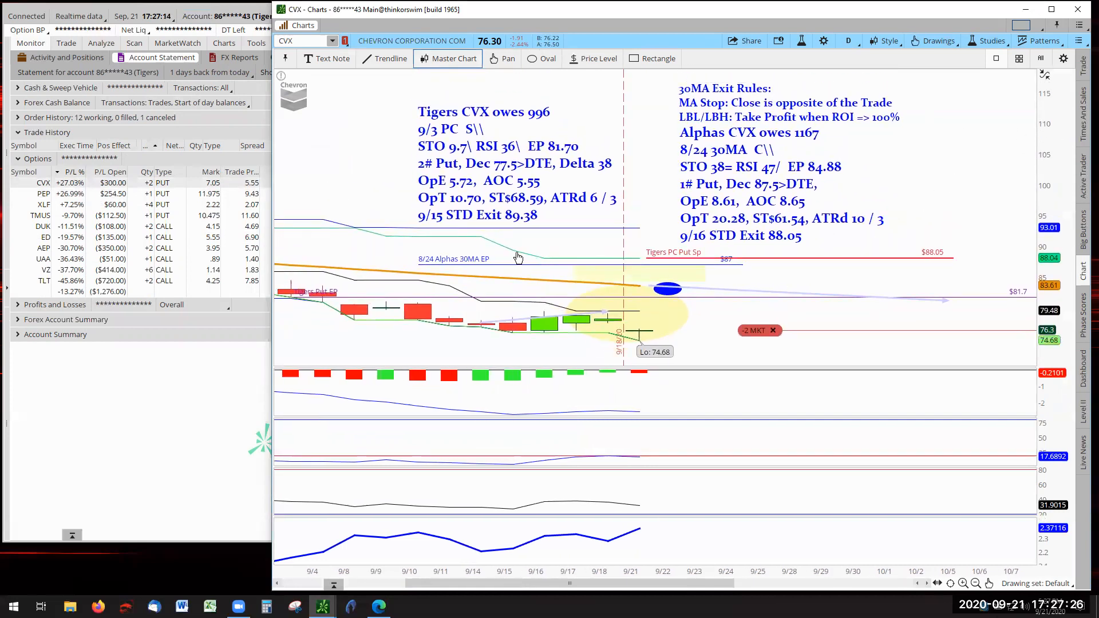
mouse_move(631, 265)
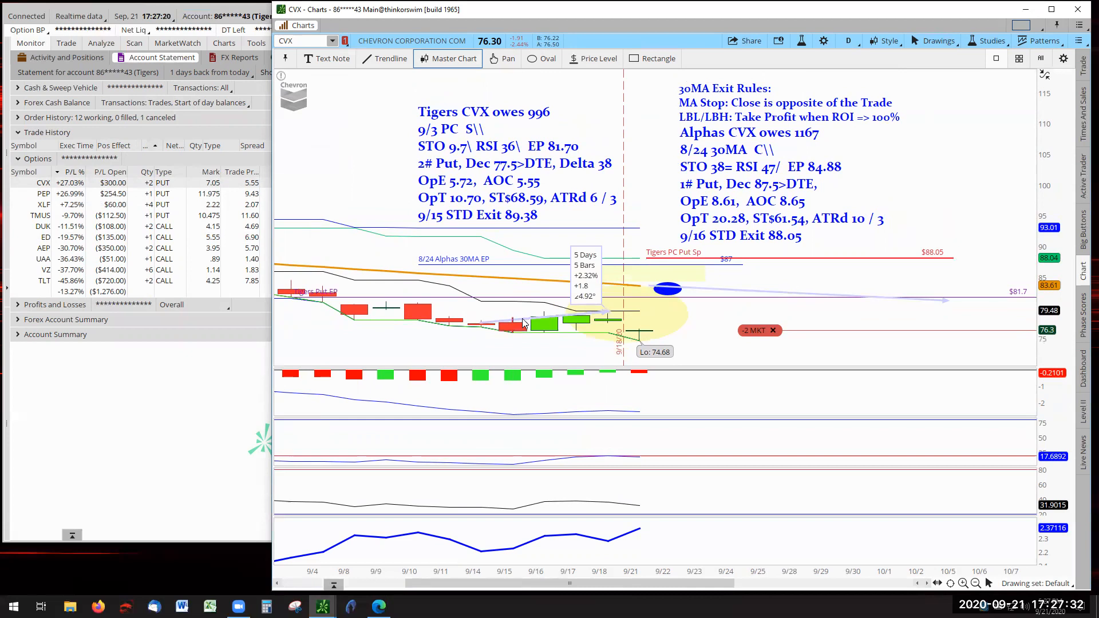
mouse_move(500, 328)
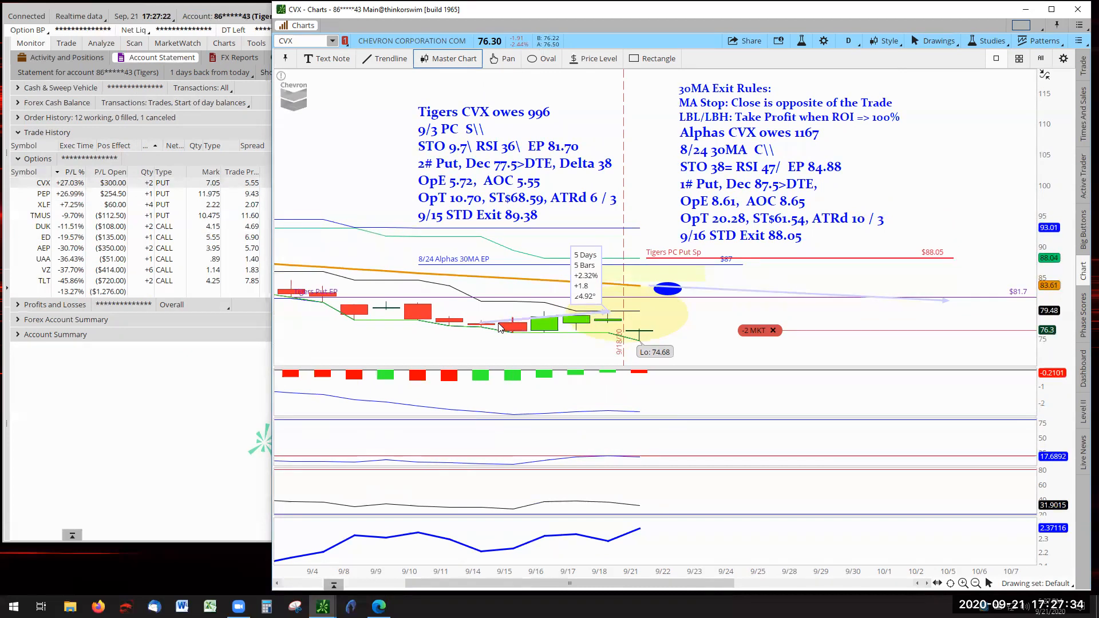
mouse_move(609, 316)
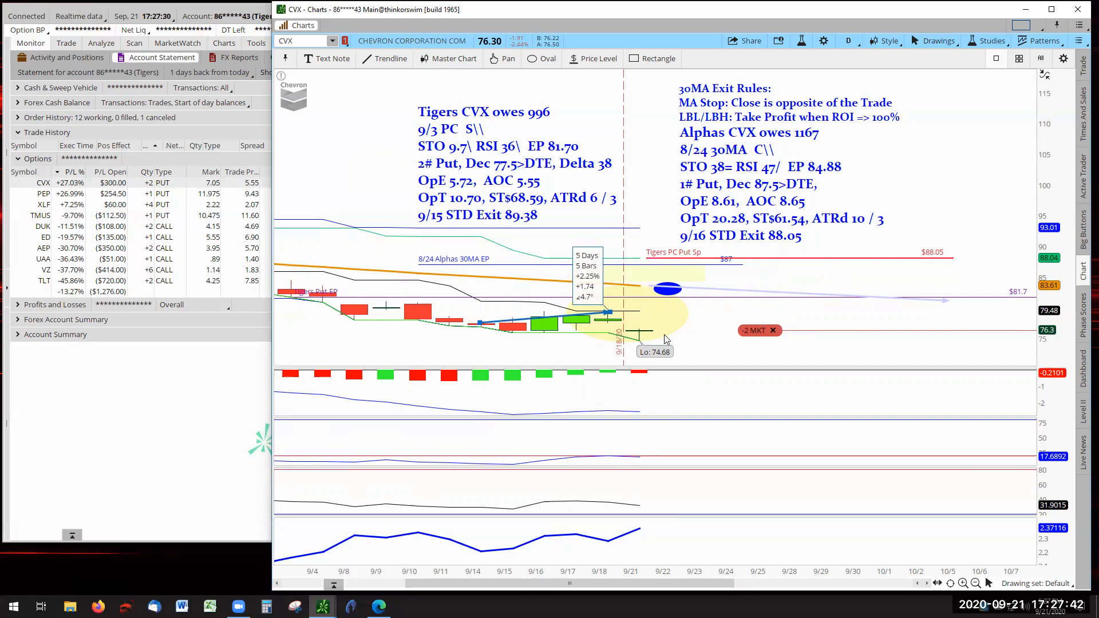
mouse_move(708, 352)
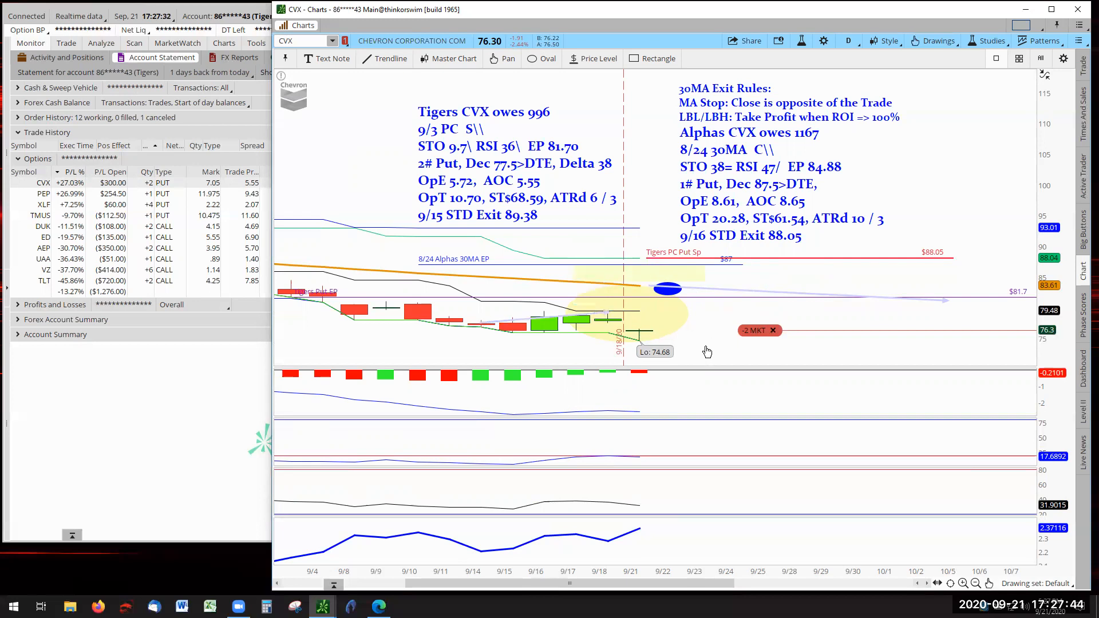
mouse_move(916, 241)
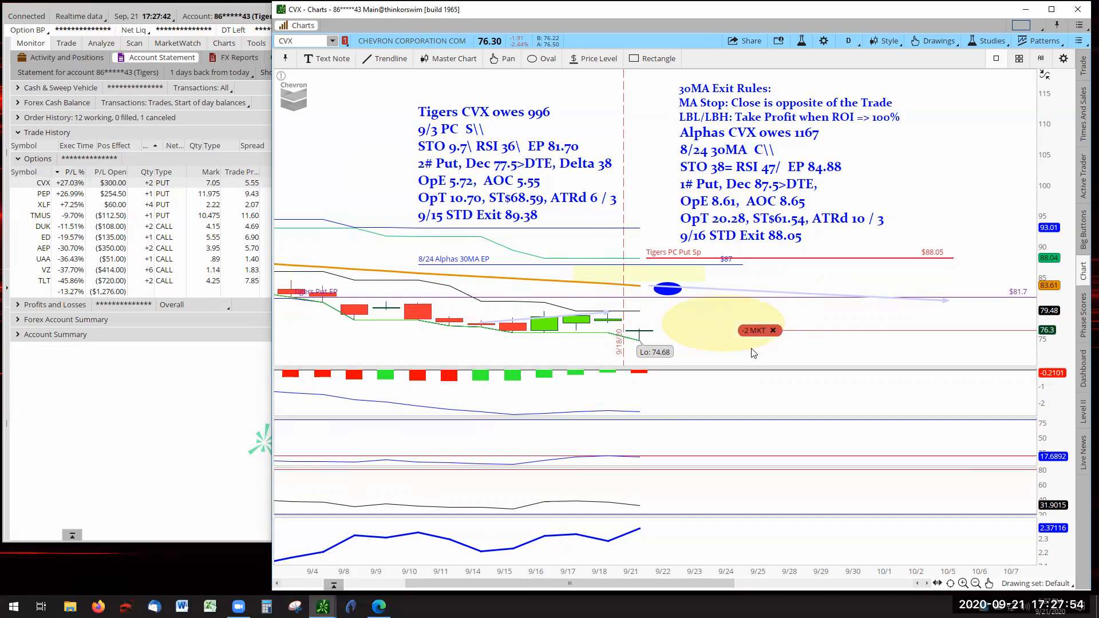
mouse_move(789, 298)
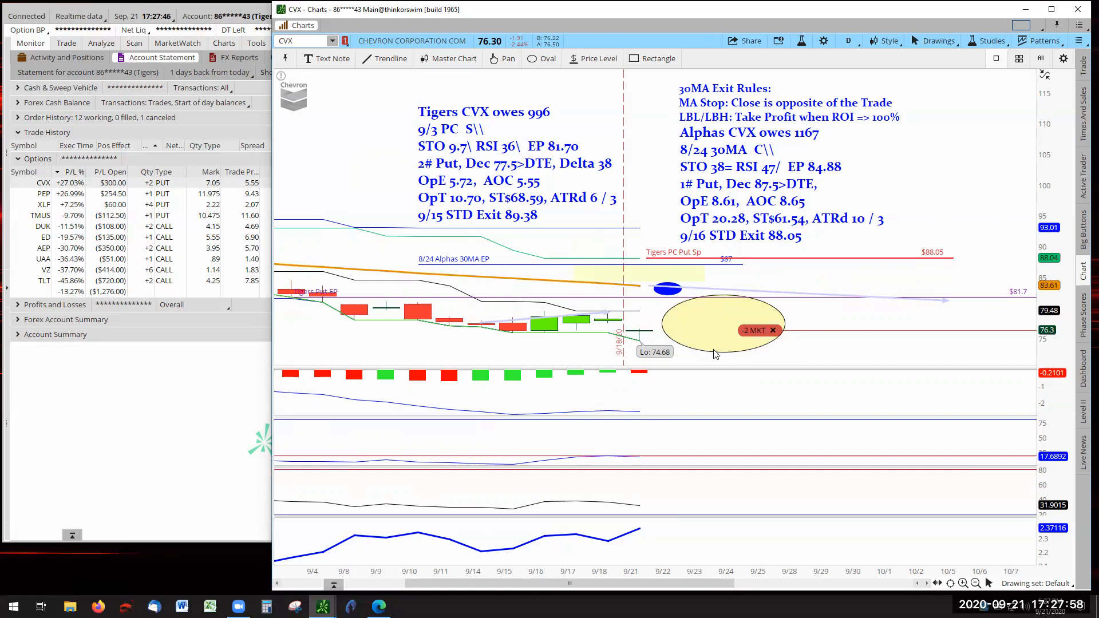
mouse_move(648, 290)
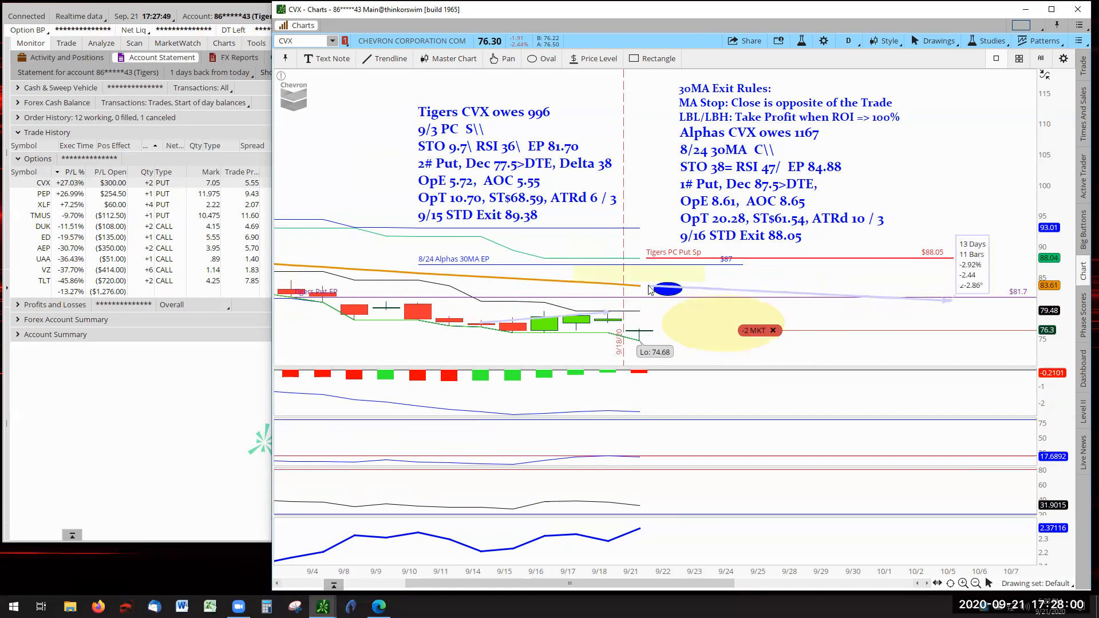
mouse_move(869, 290)
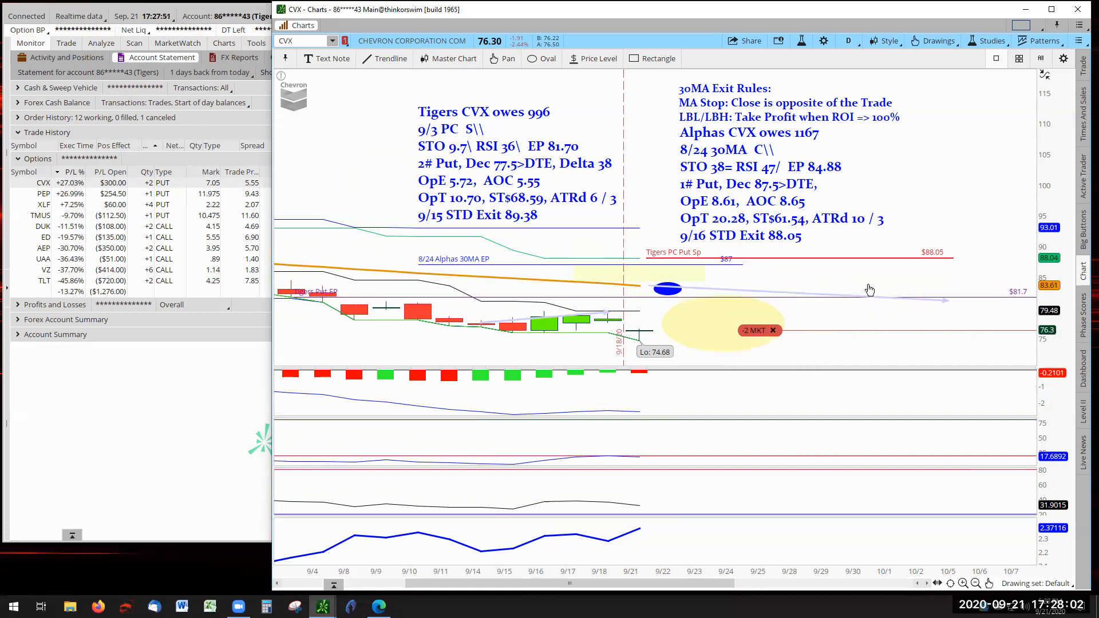
mouse_move(729, 278)
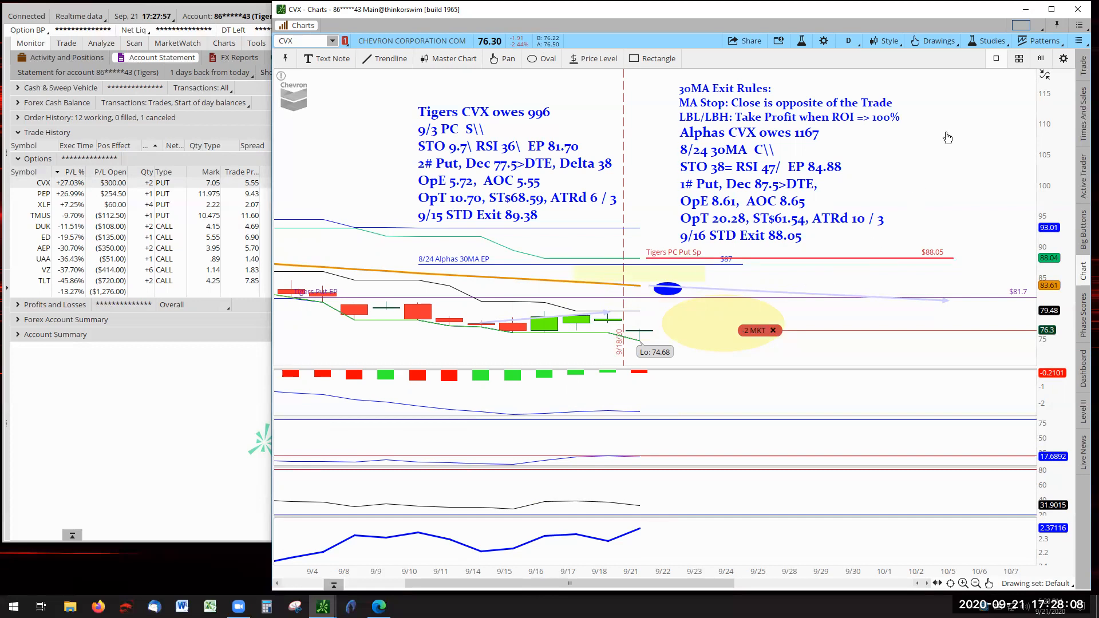
mouse_move(368, 146)
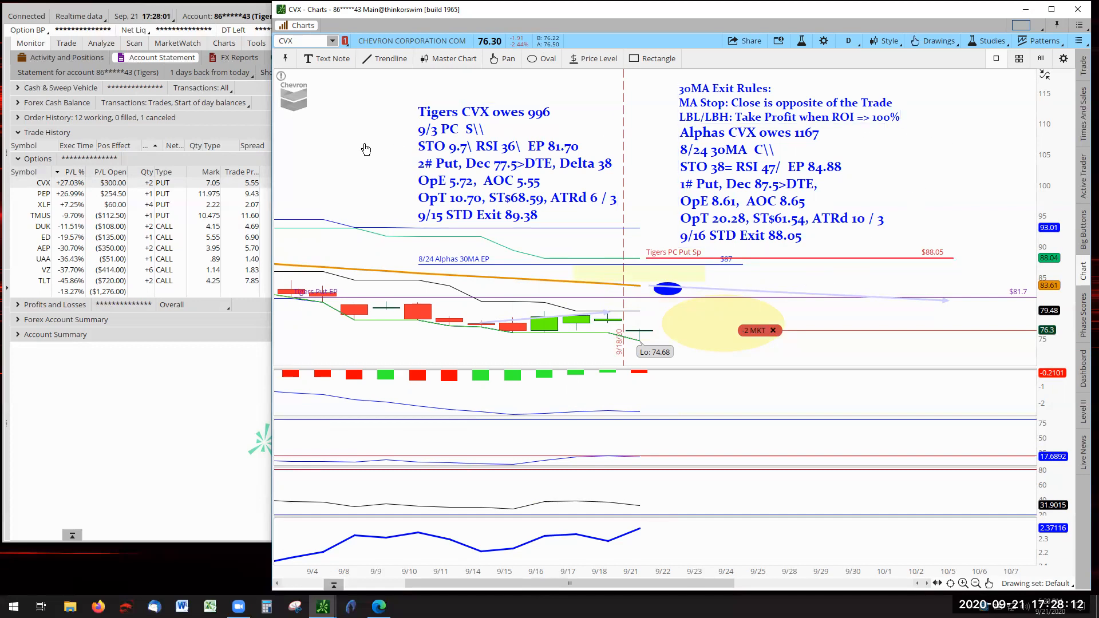
mouse_move(369, 257)
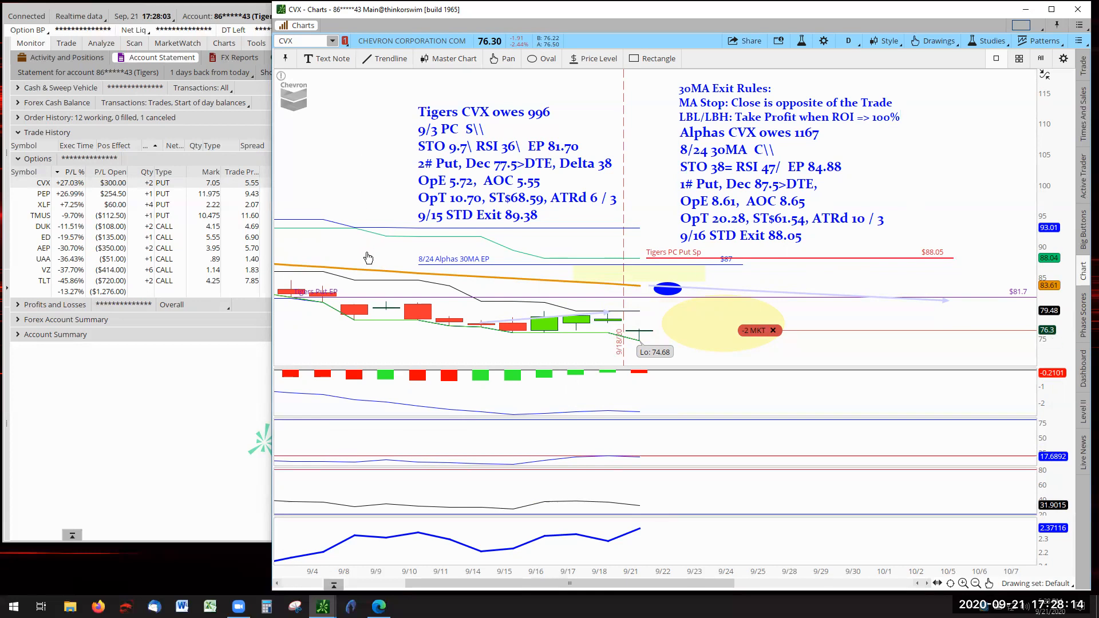
mouse_move(613, 282)
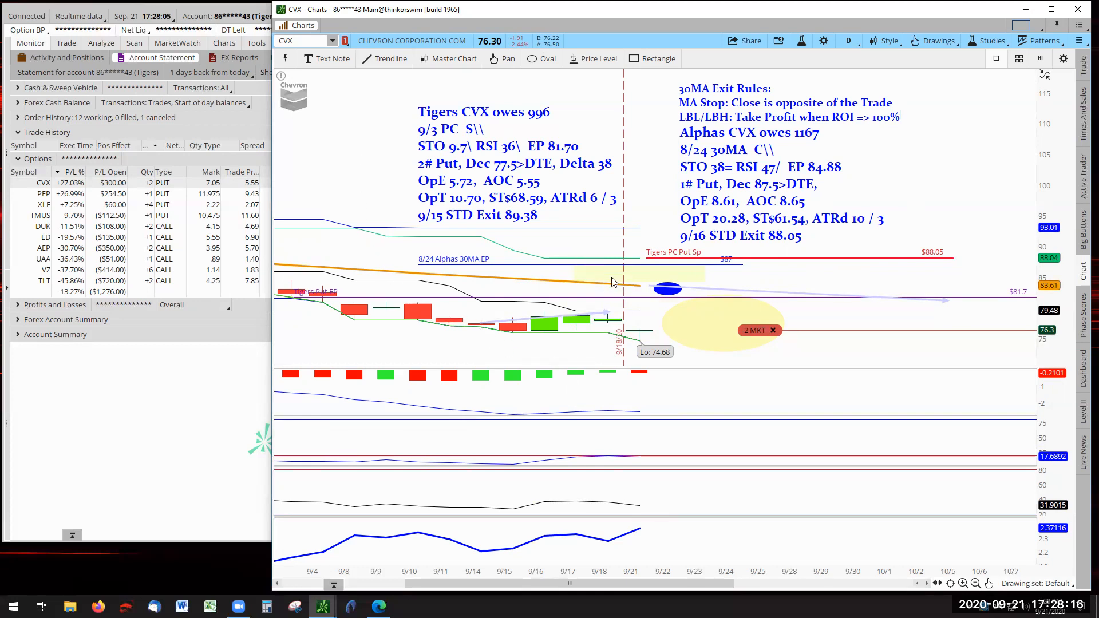
mouse_move(628, 263)
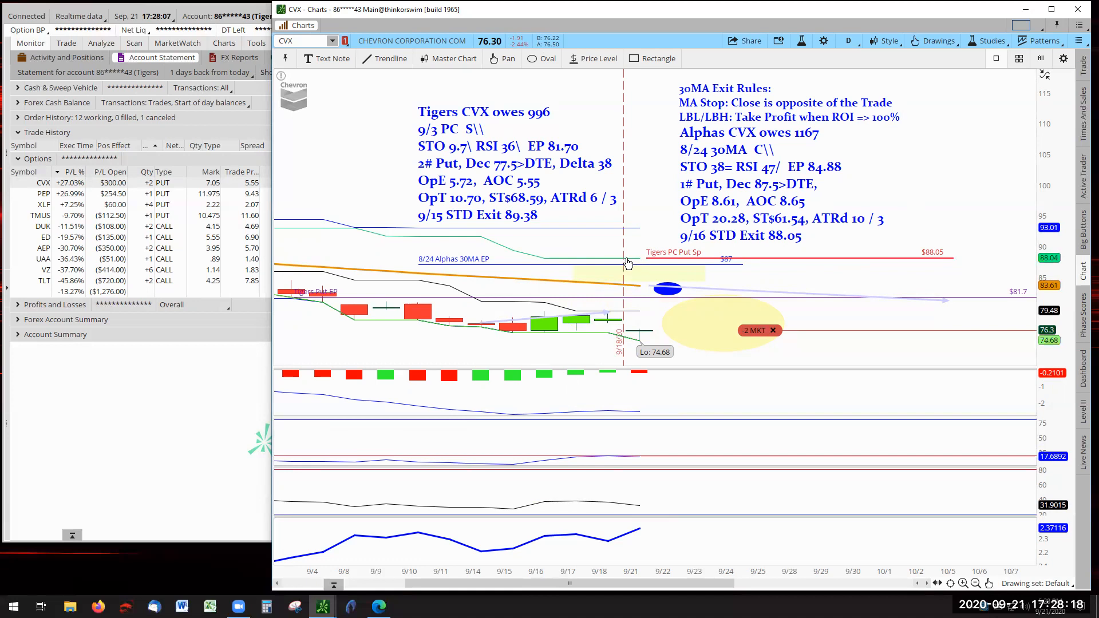
mouse_move(640, 265)
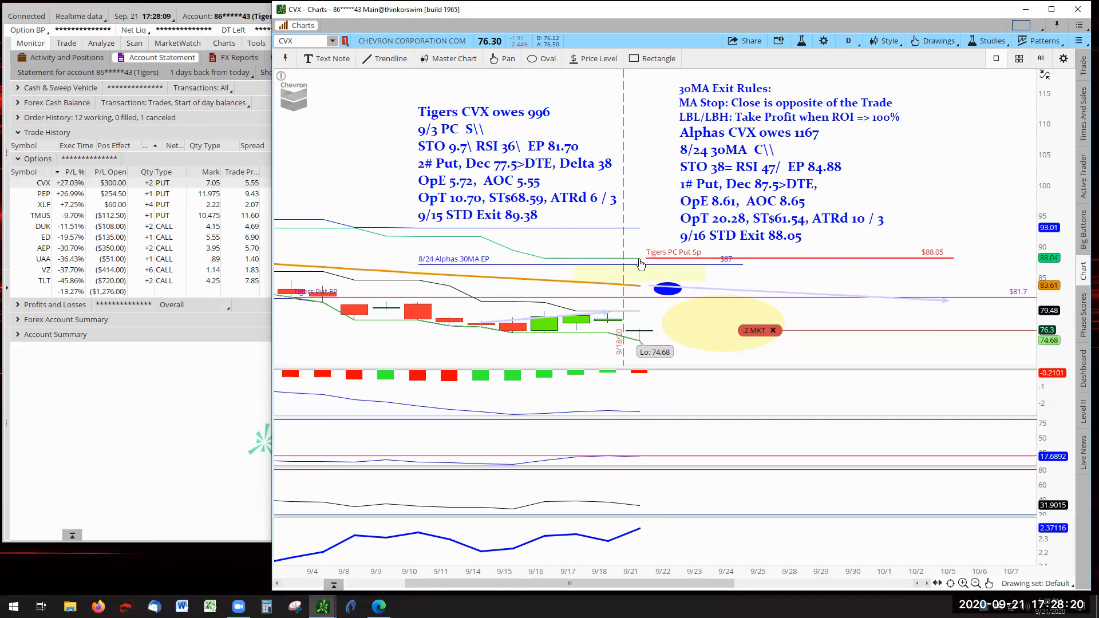
mouse_move(616, 267)
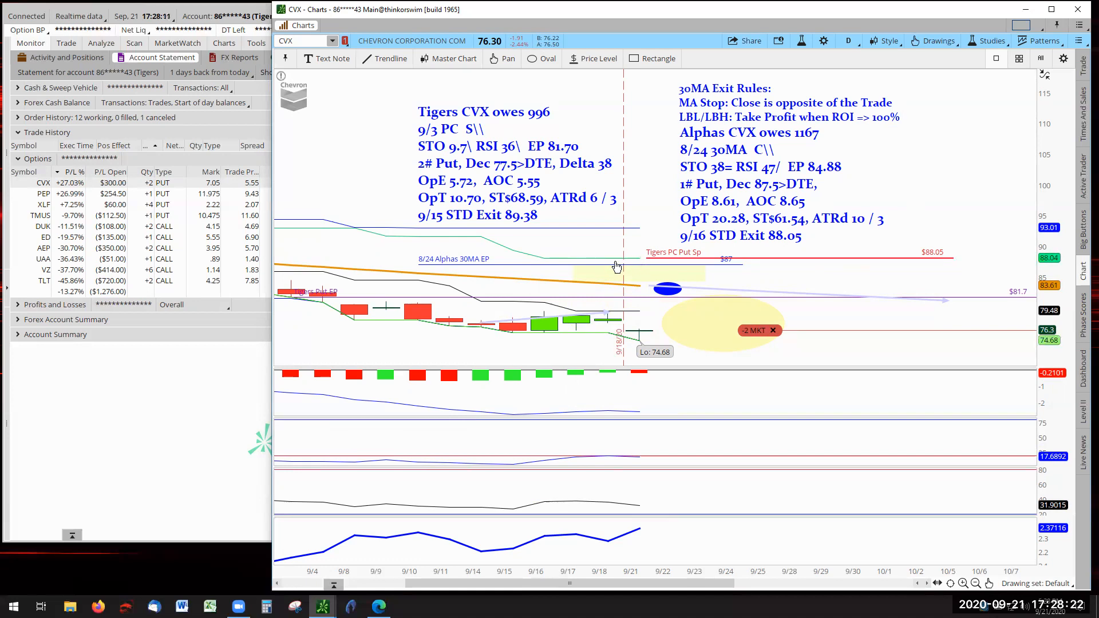
mouse_move(69, 188)
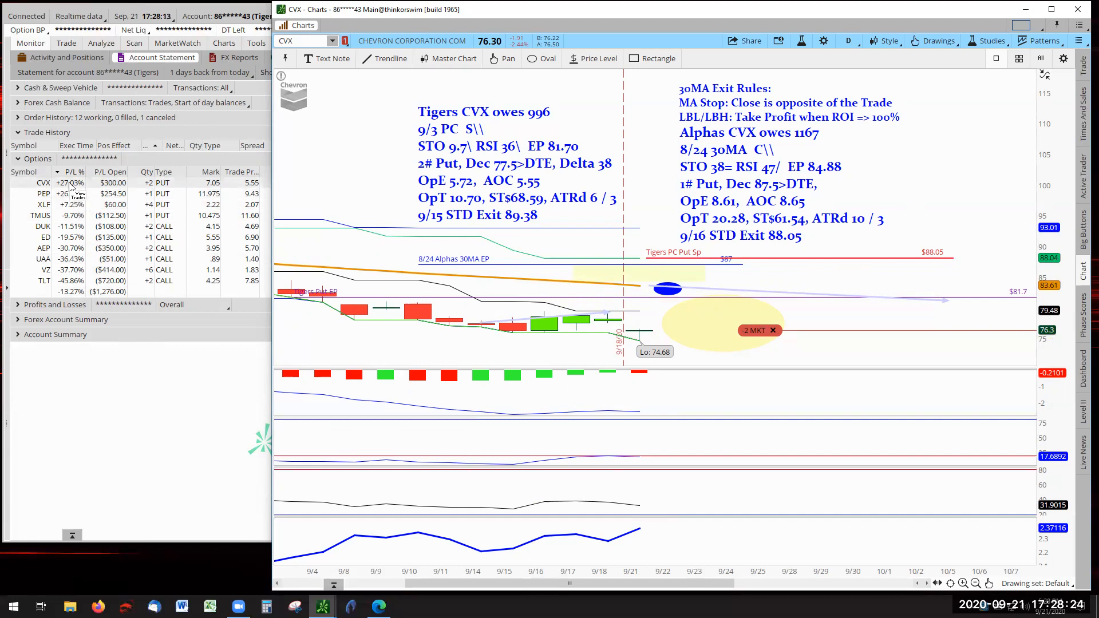
mouse_move(137, 419)
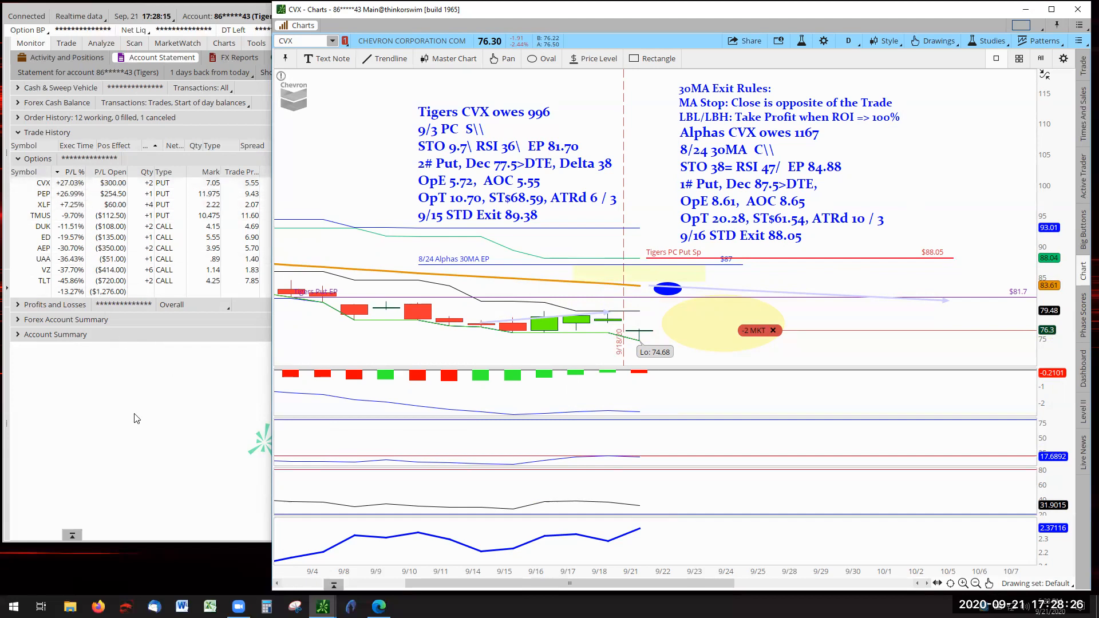
mouse_move(360, 165)
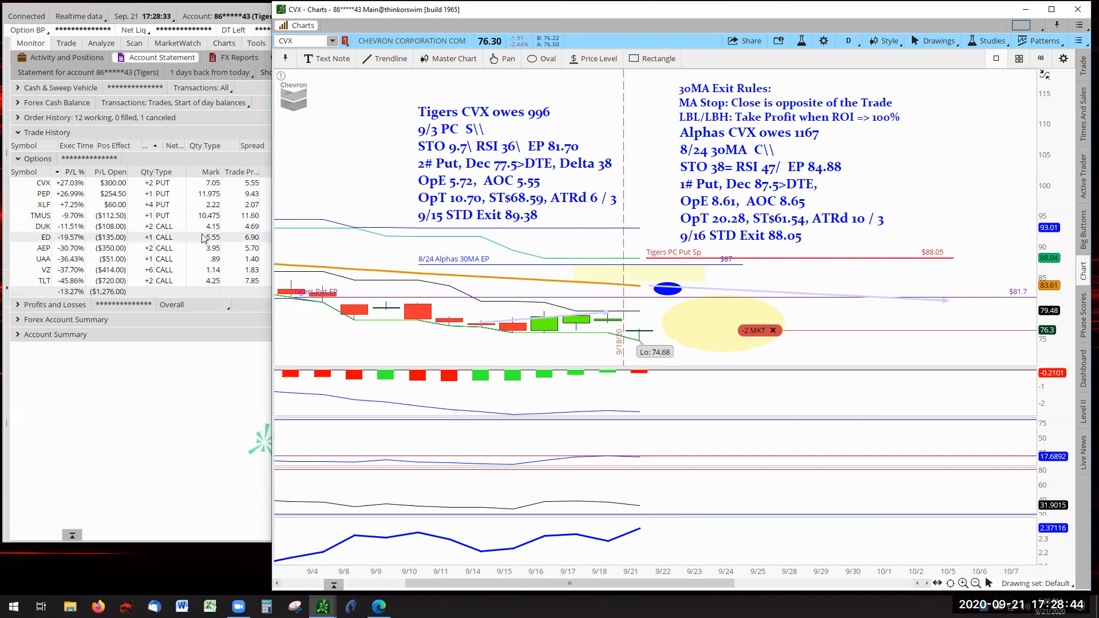
- Show the list of held position symbols over the Tigers CVX chart
left_click(332, 41)
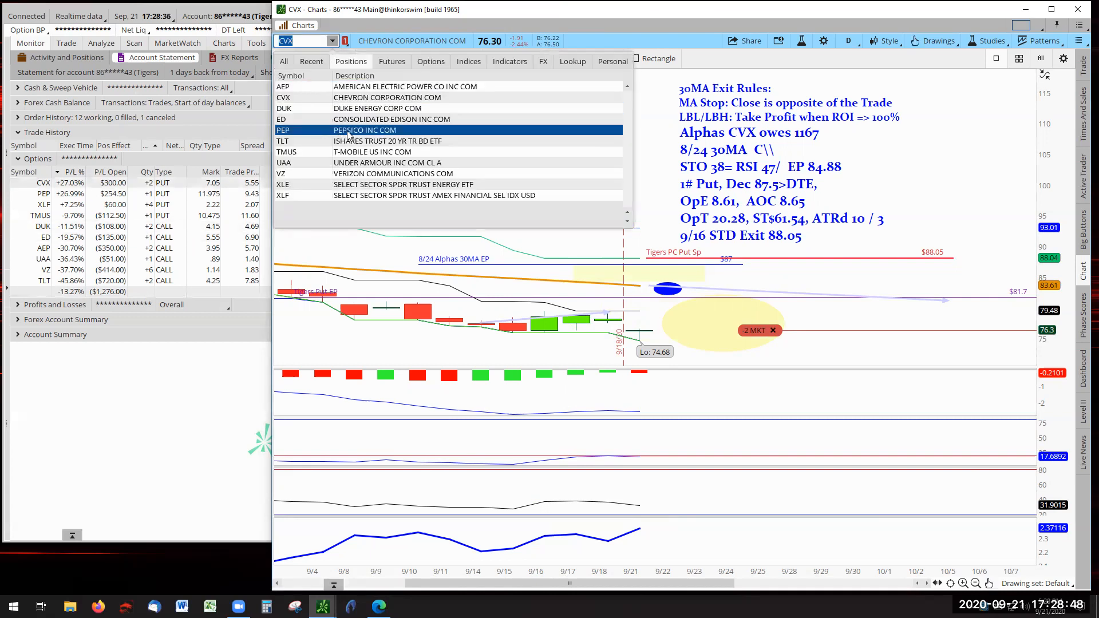
- Chart PepsiCo (PEP) with its Tigers put notes and exit levels
left_click(365, 130)
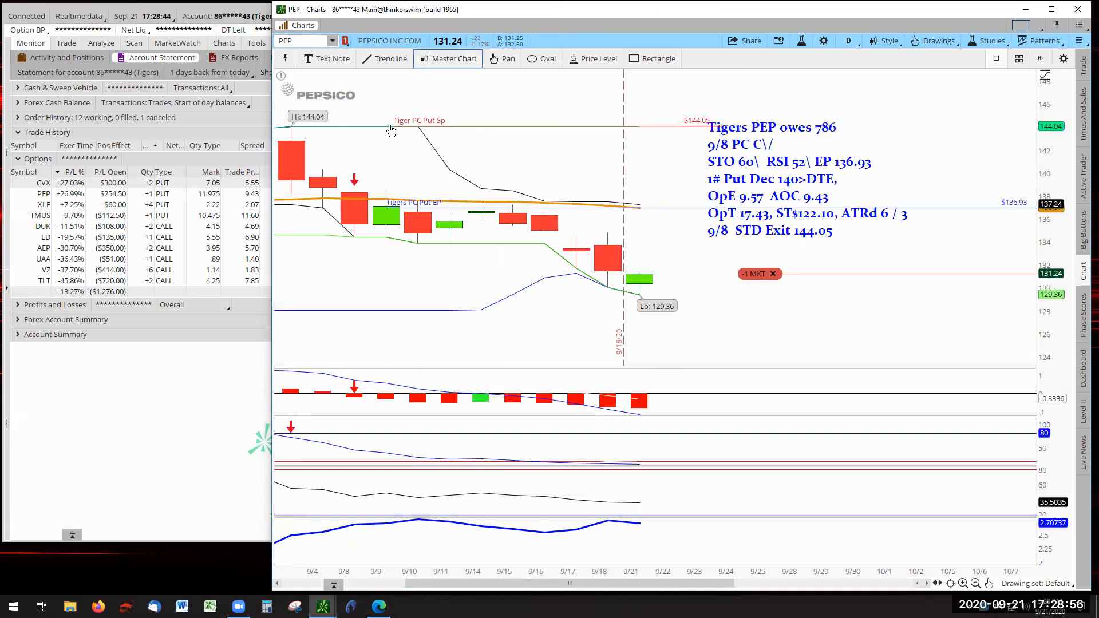
mouse_move(382, 131)
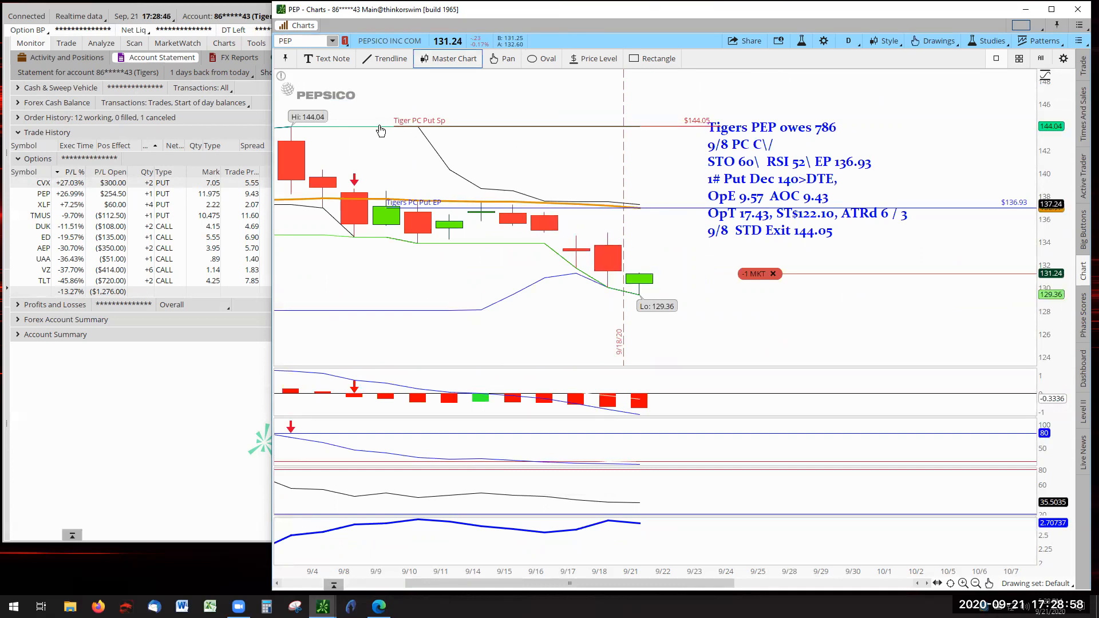
mouse_move(639, 314)
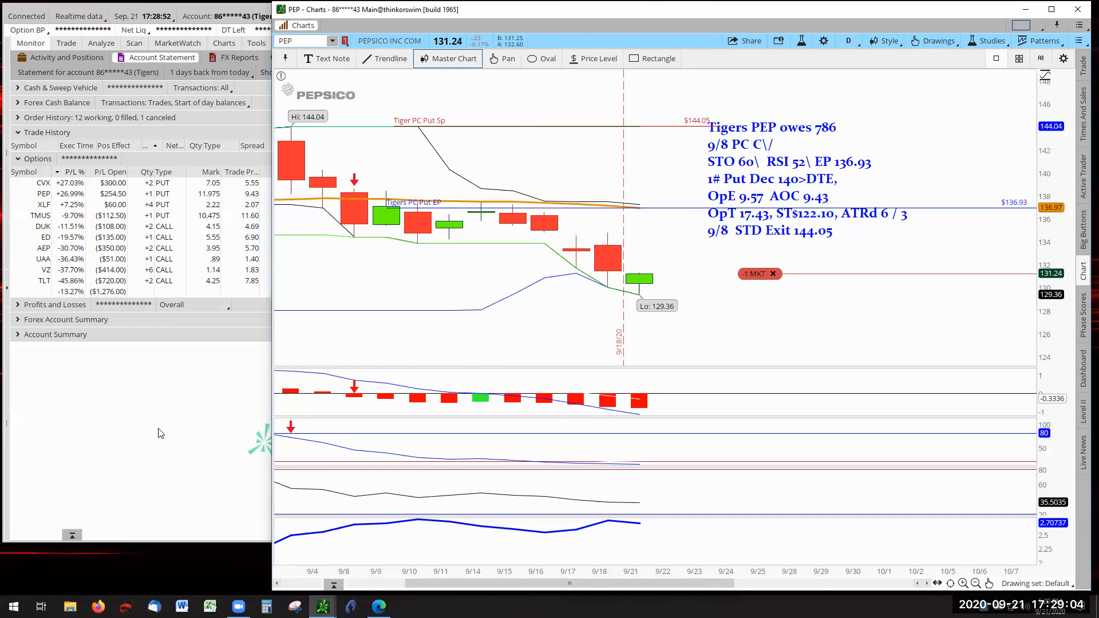
mouse_move(615, 292)
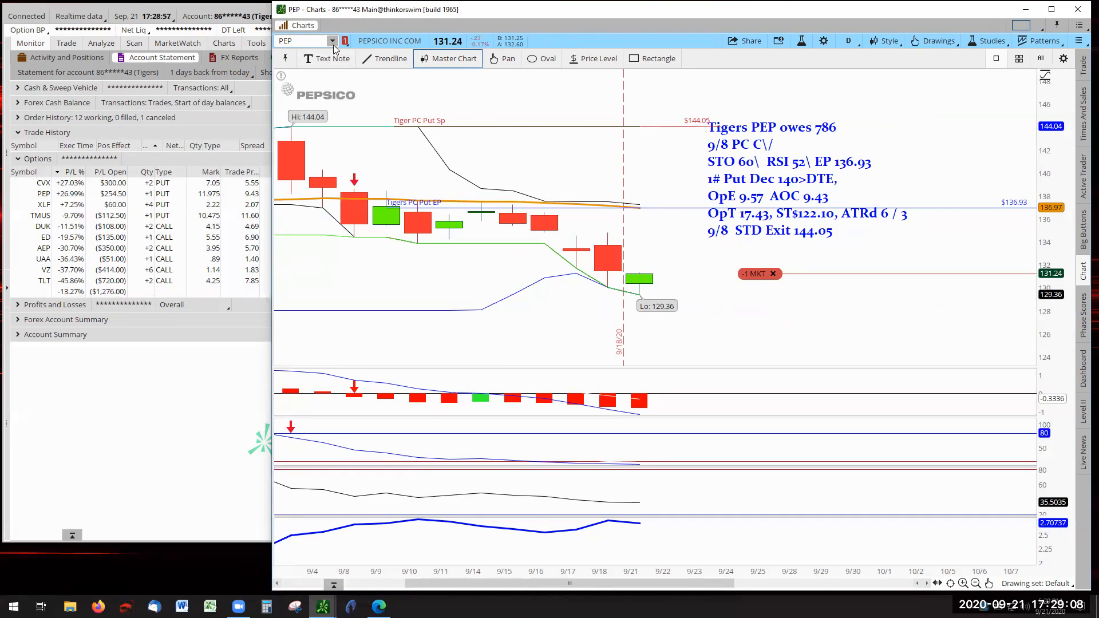
- Chart XLF, then bring the 'Losers Become Winners' summary slide to the front
left_click(332, 40)
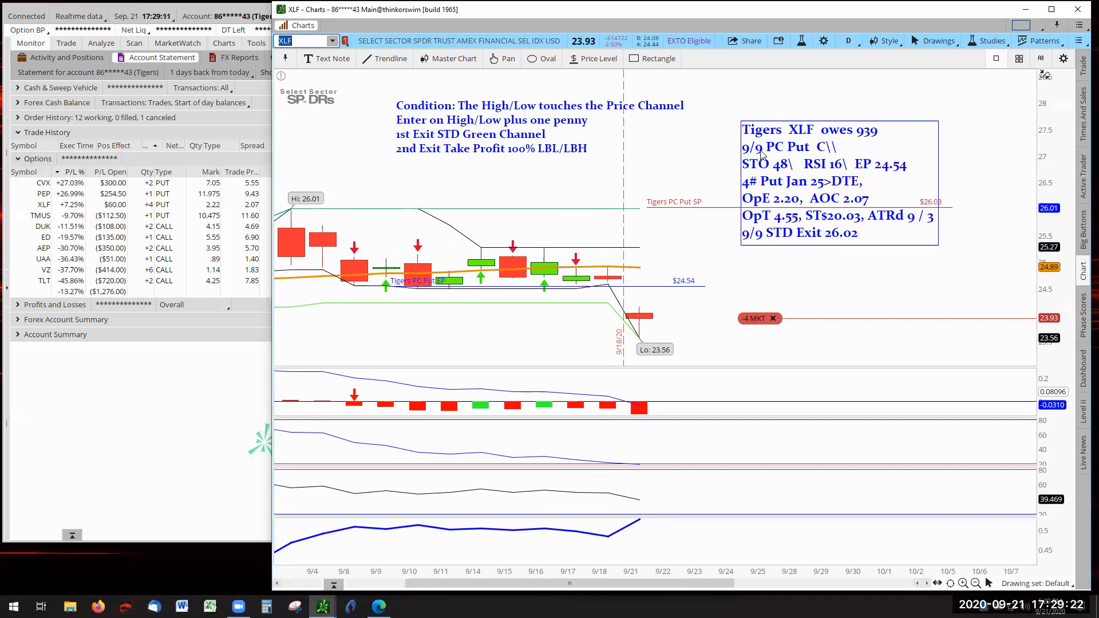
mouse_move(685, 153)
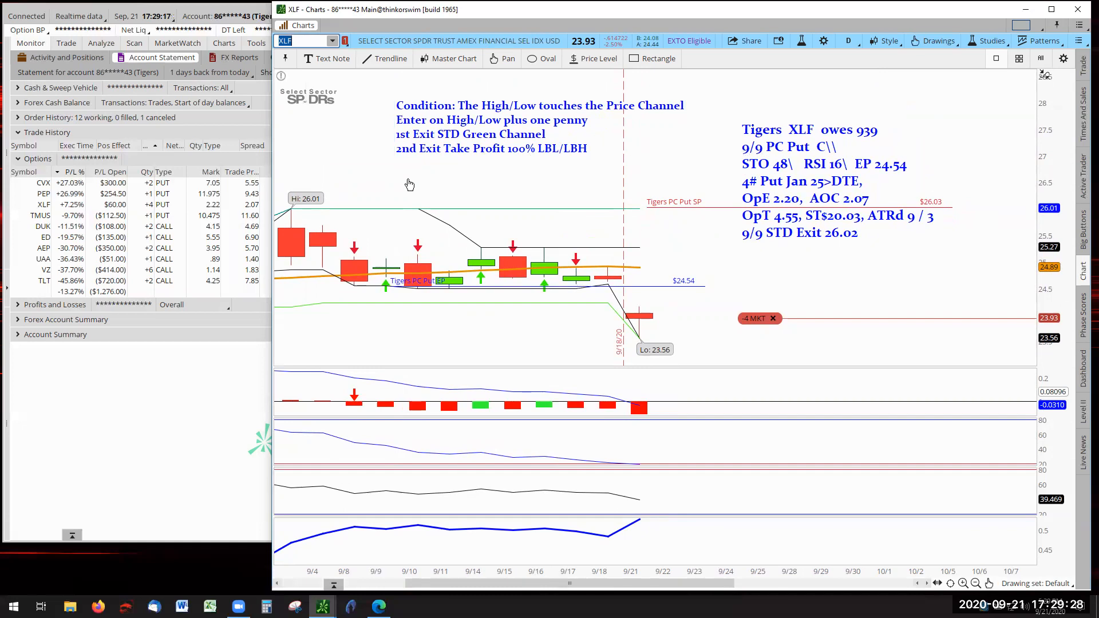
mouse_move(199, 219)
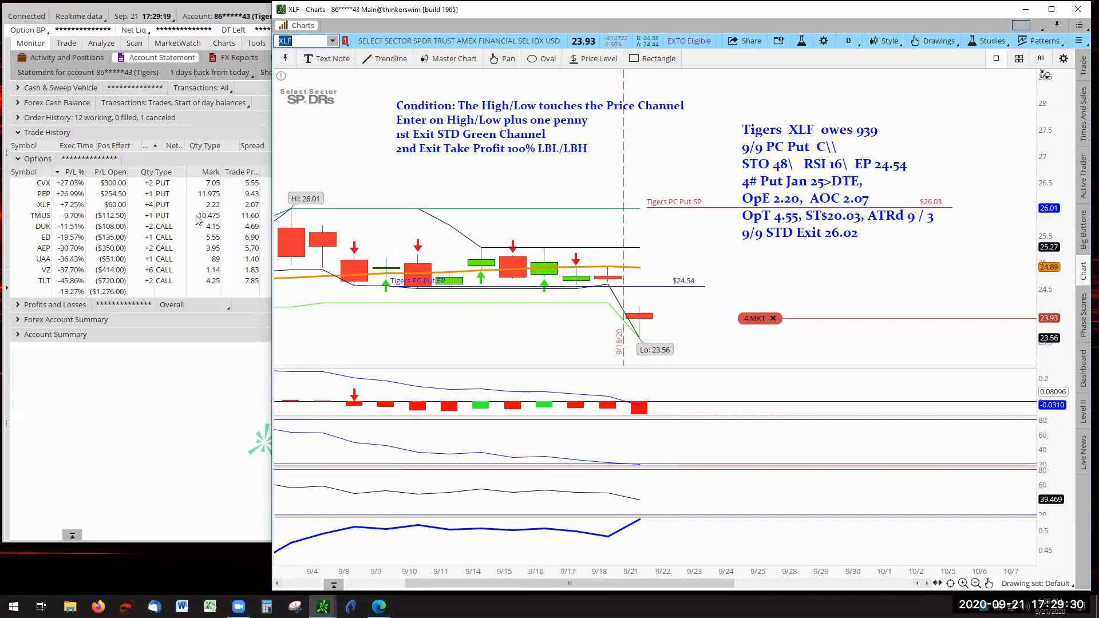
mouse_move(90, 372)
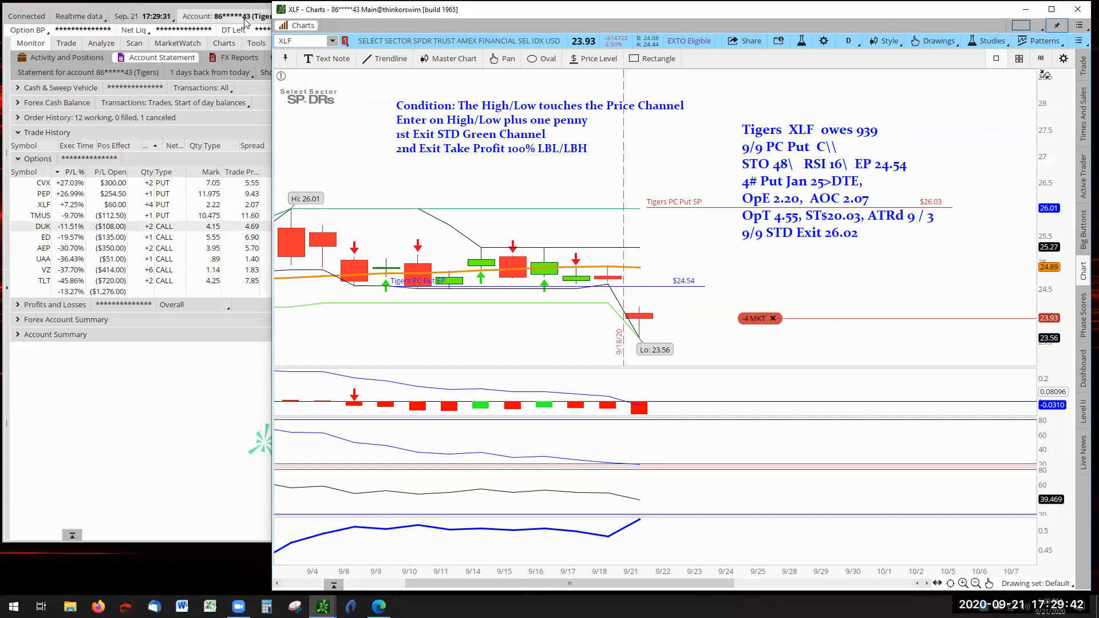
mouse_move(377, 607)
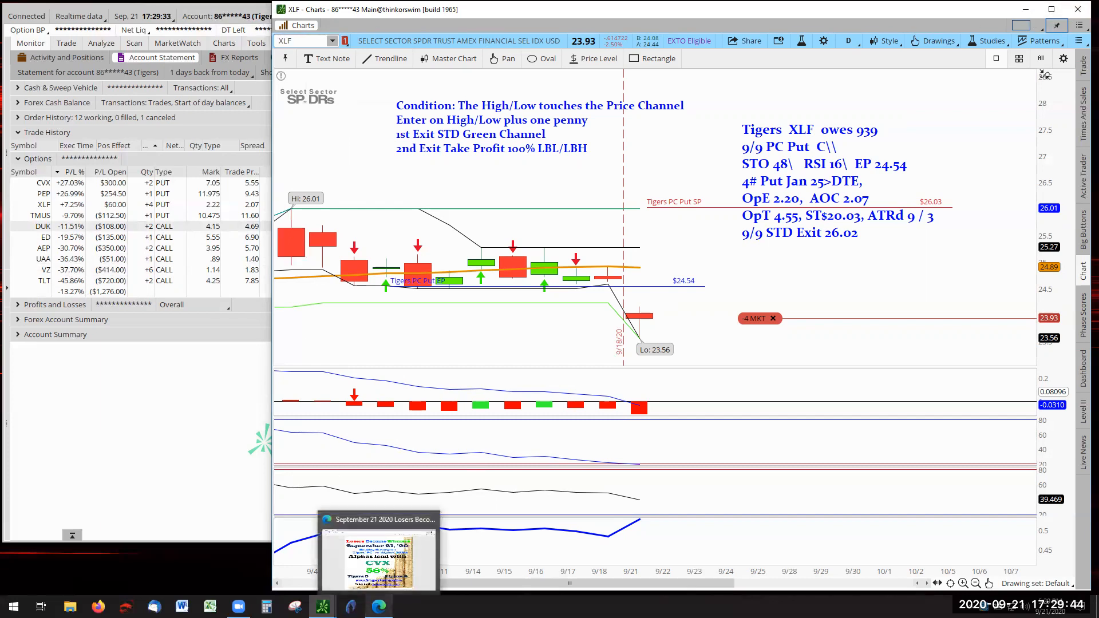
left_click(378, 554)
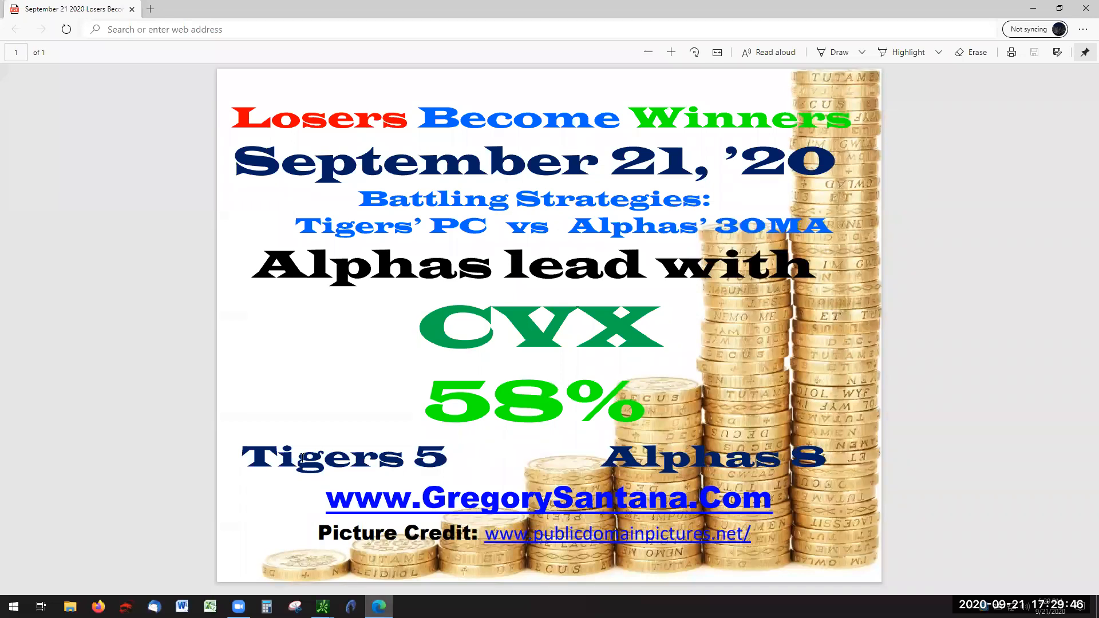
mouse_move(136, 350)
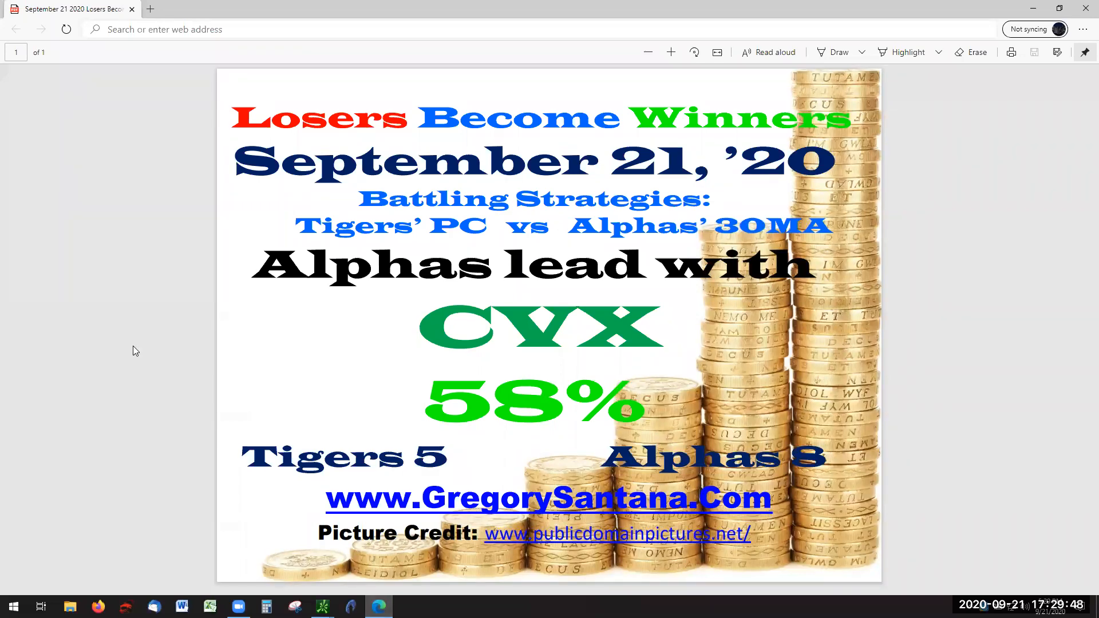